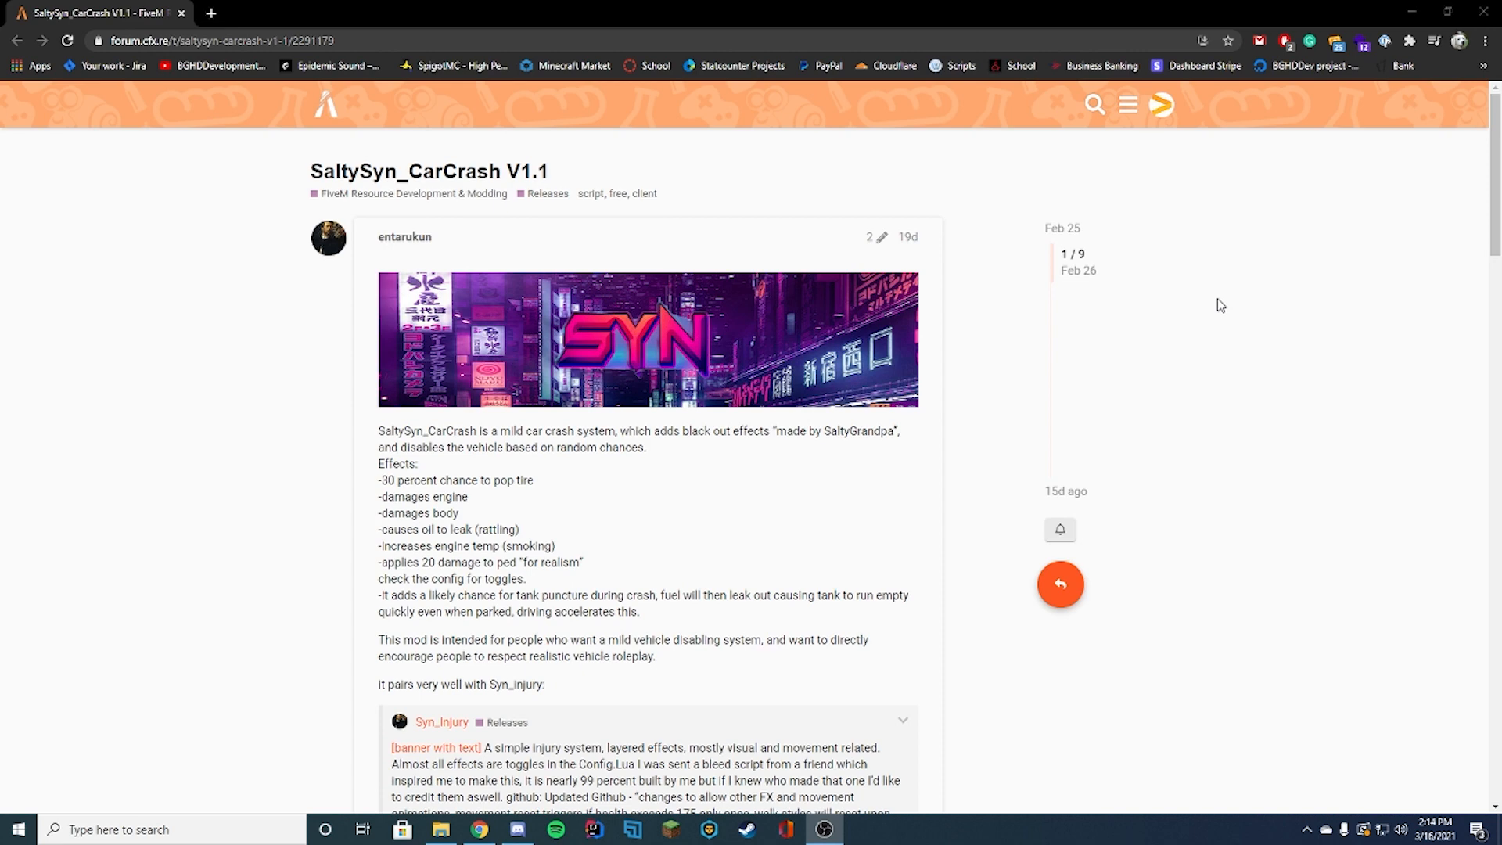
Reach the Download section of the release post and follow its GitHub repository link
scroll("down", 3)
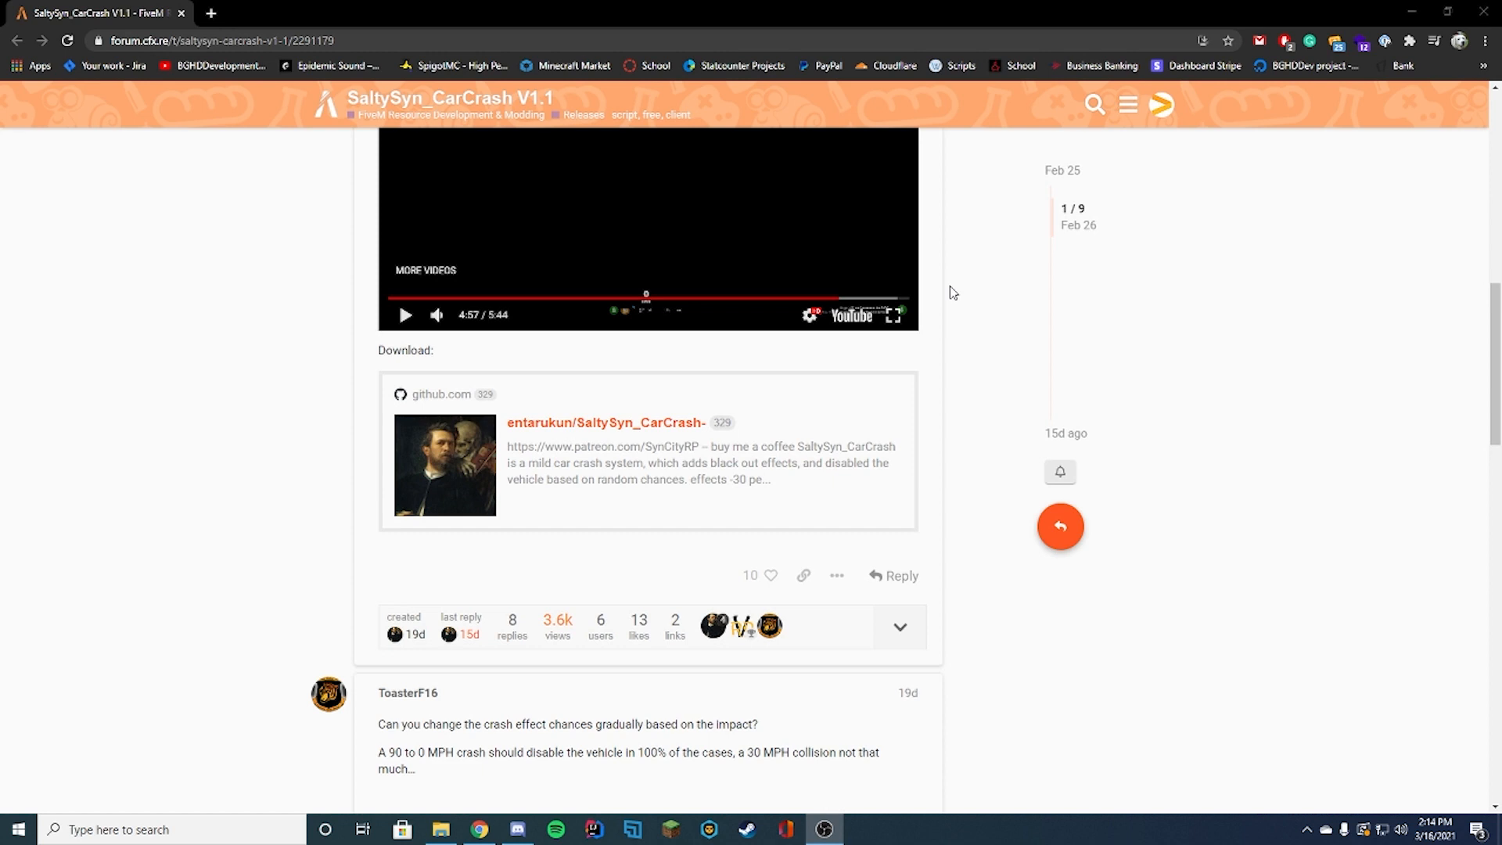
scroll("down", 3)
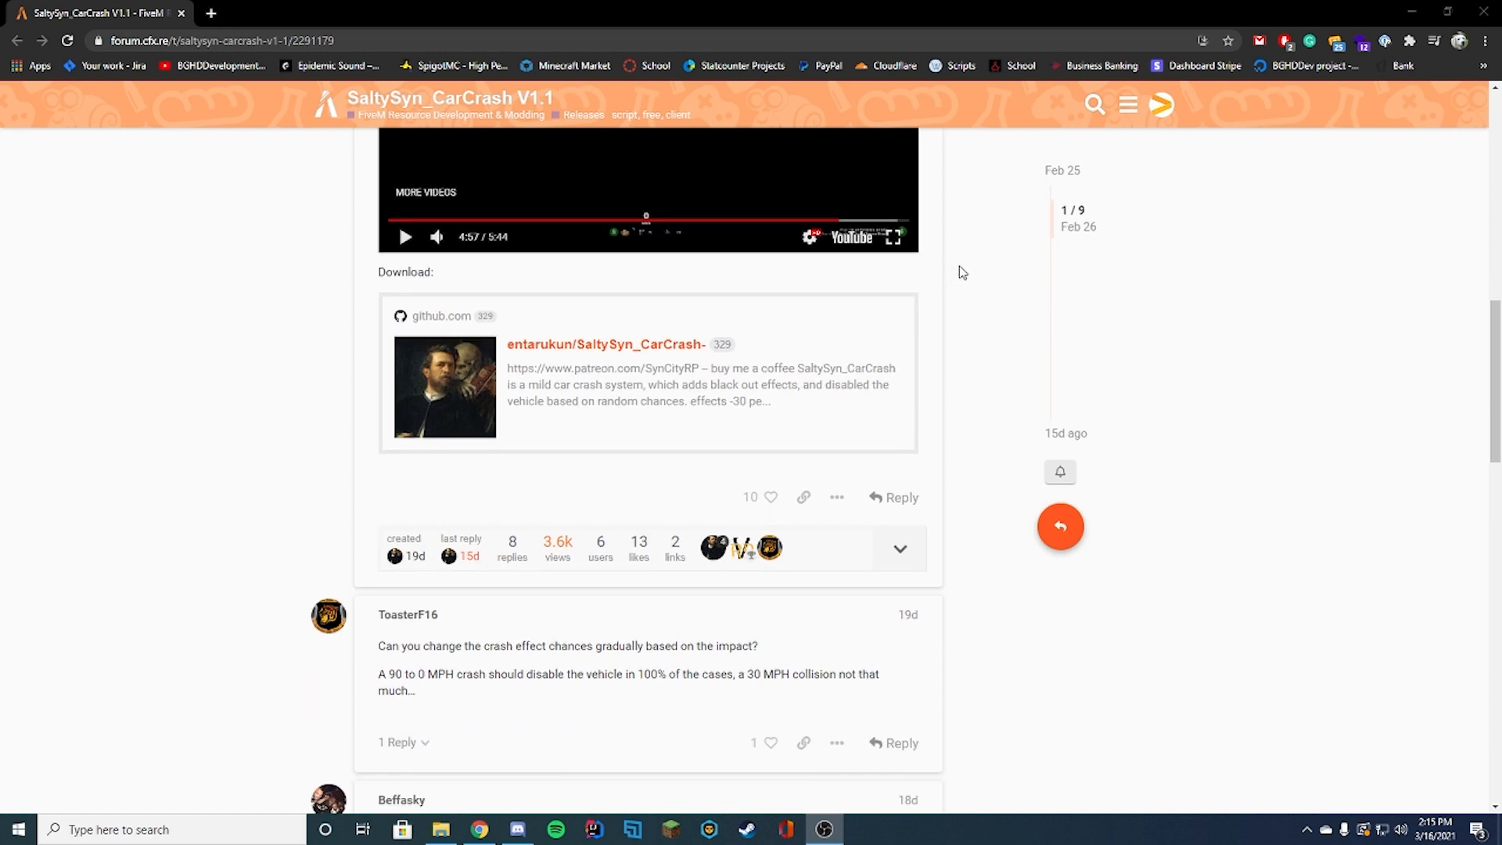
left_click(604, 344)
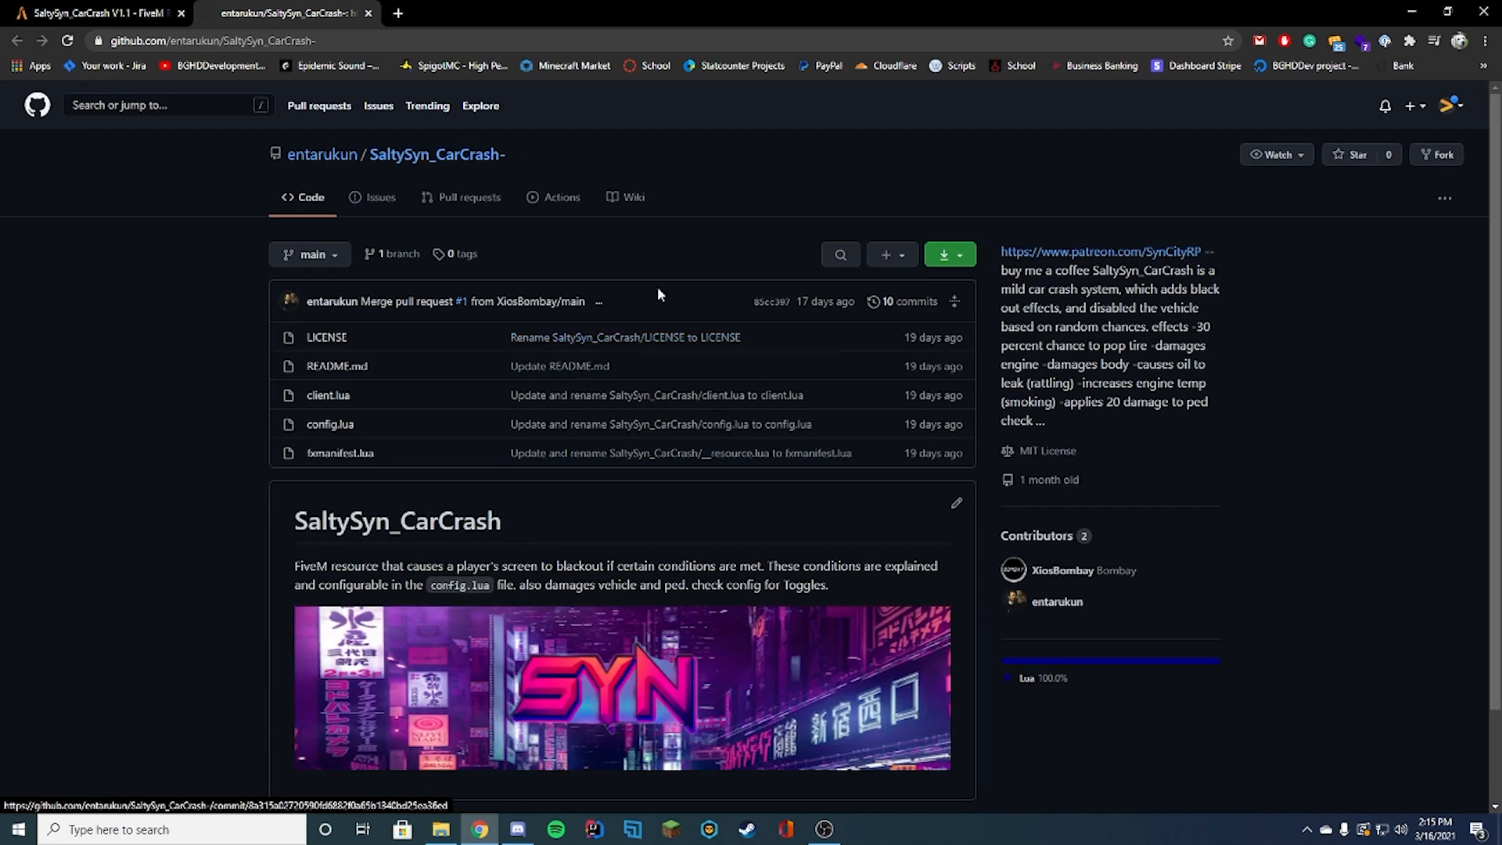
mouse_move(767, 208)
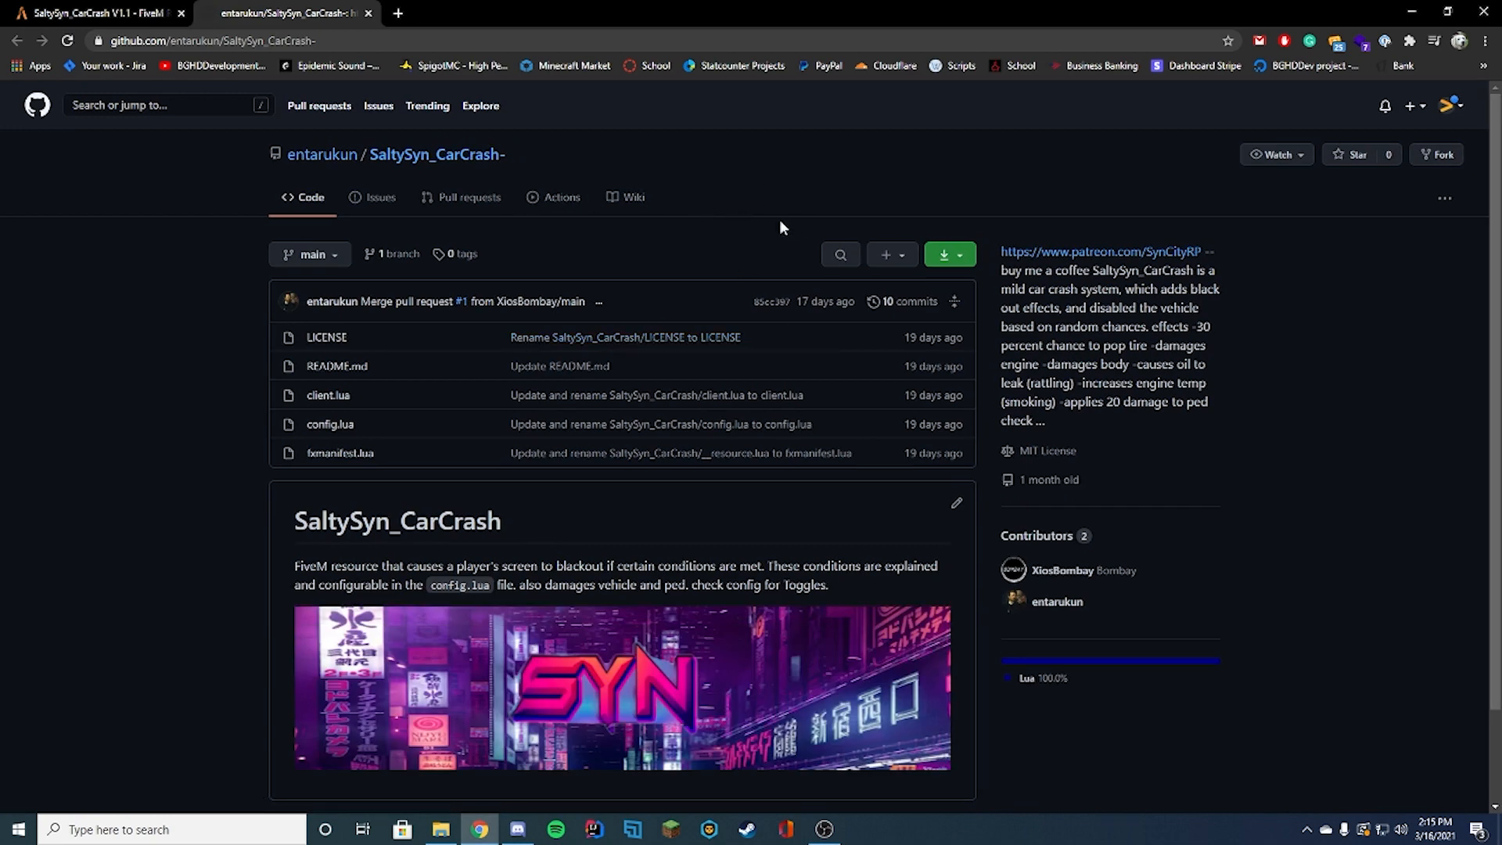
Download the SaltySyn_CarCrash repository as a ZIP from the Code menu
left_click(943, 253)
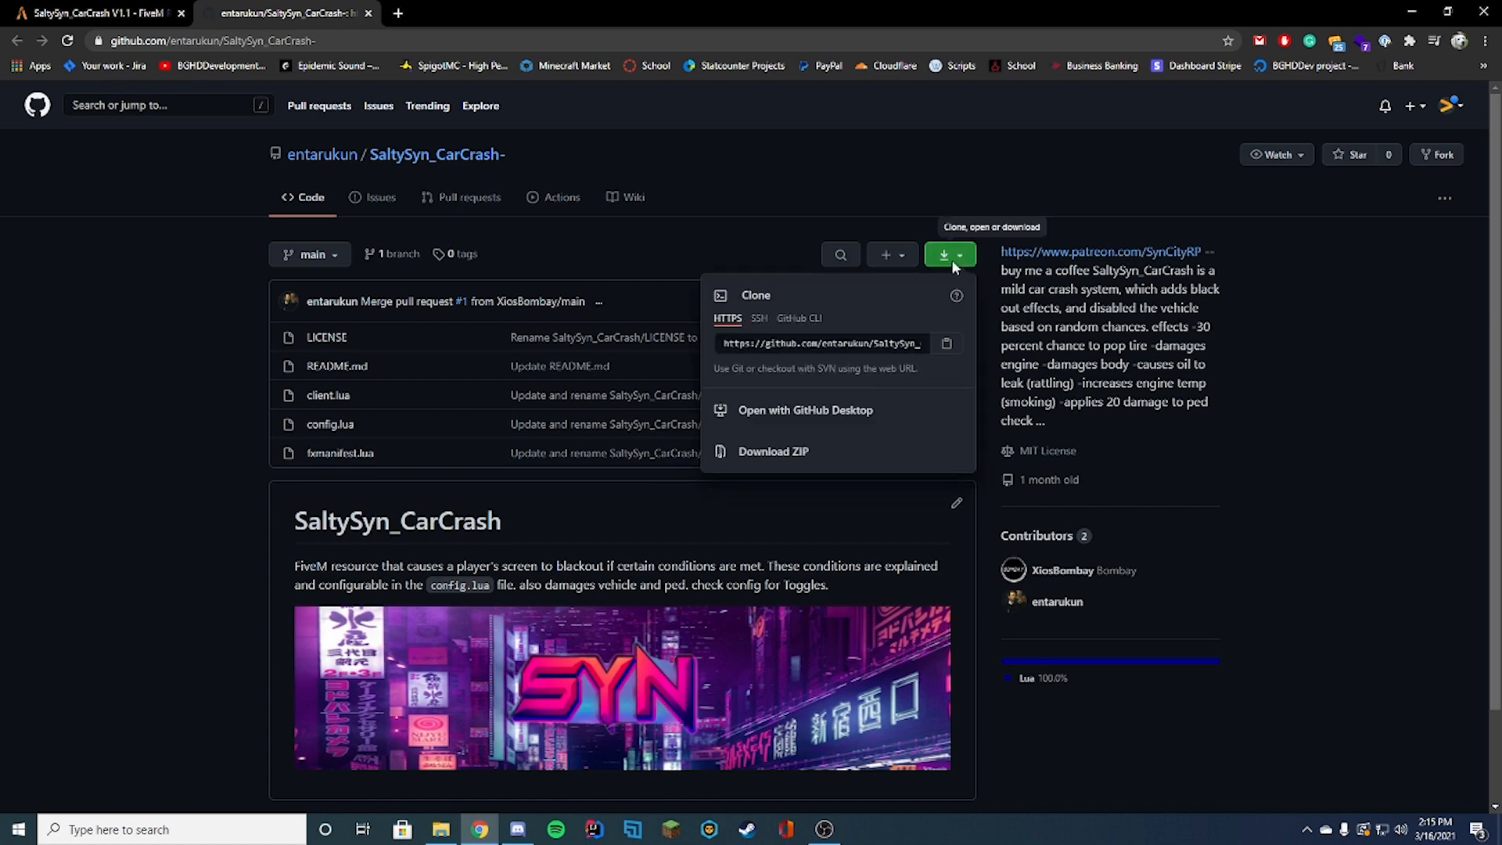
mouse_move(771, 451)
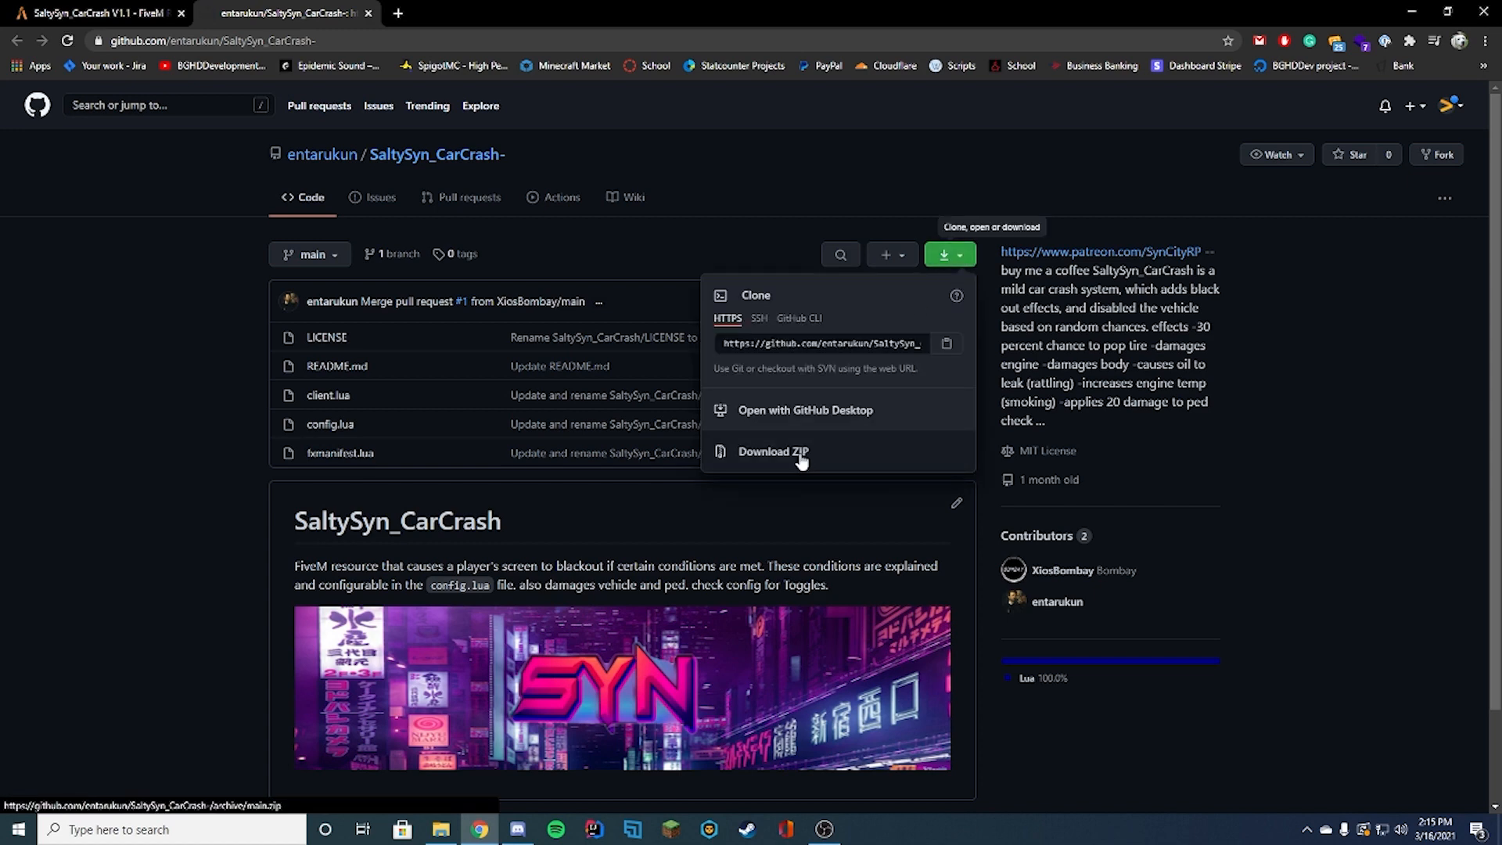
left_click(771, 451)
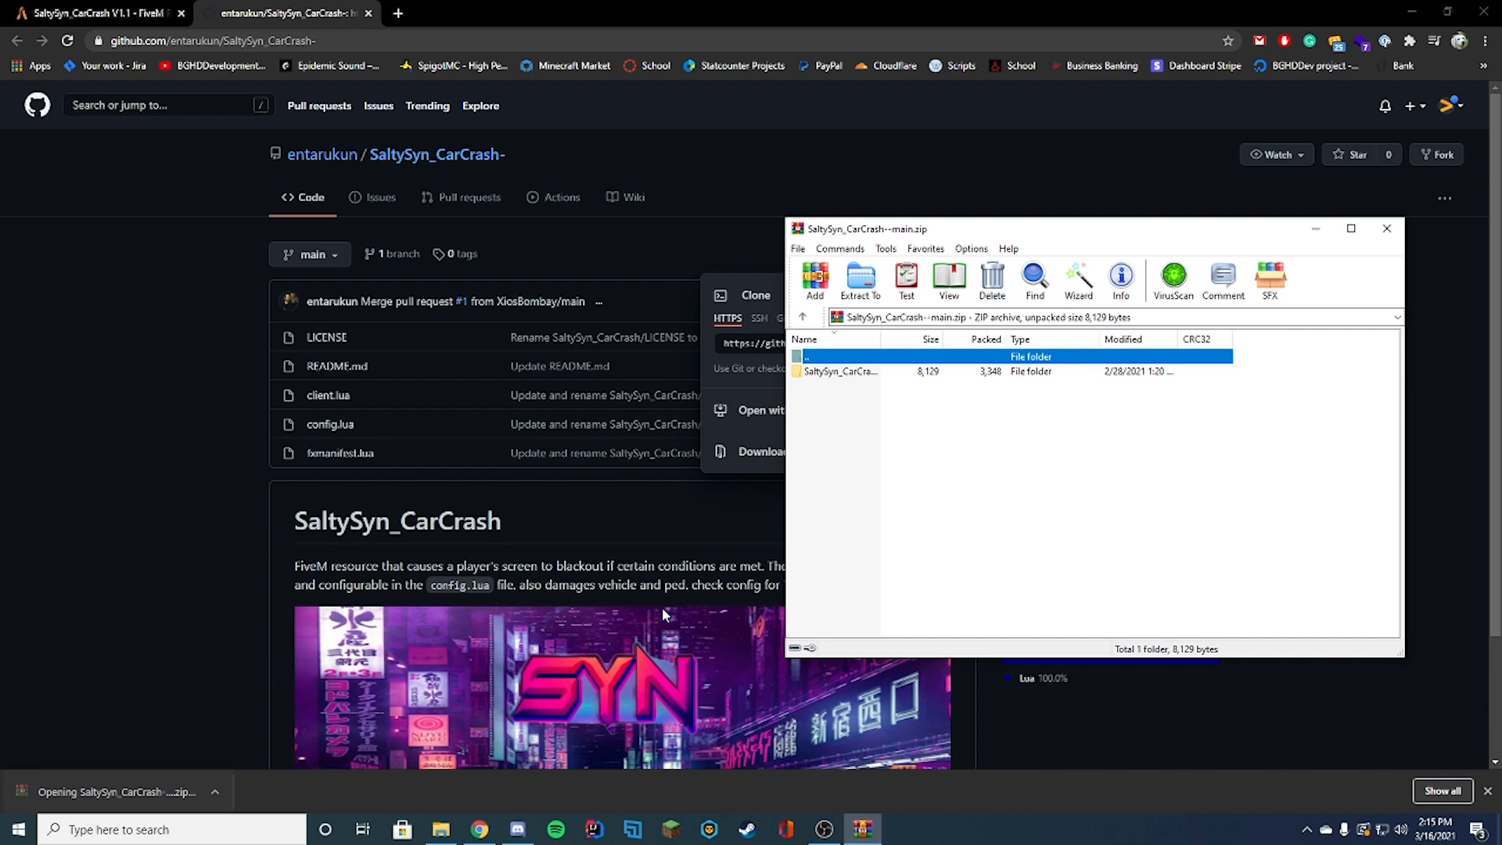
Navigate into FiveMServer > server-data > resources and extract the archive folder there
double_click(839, 371)
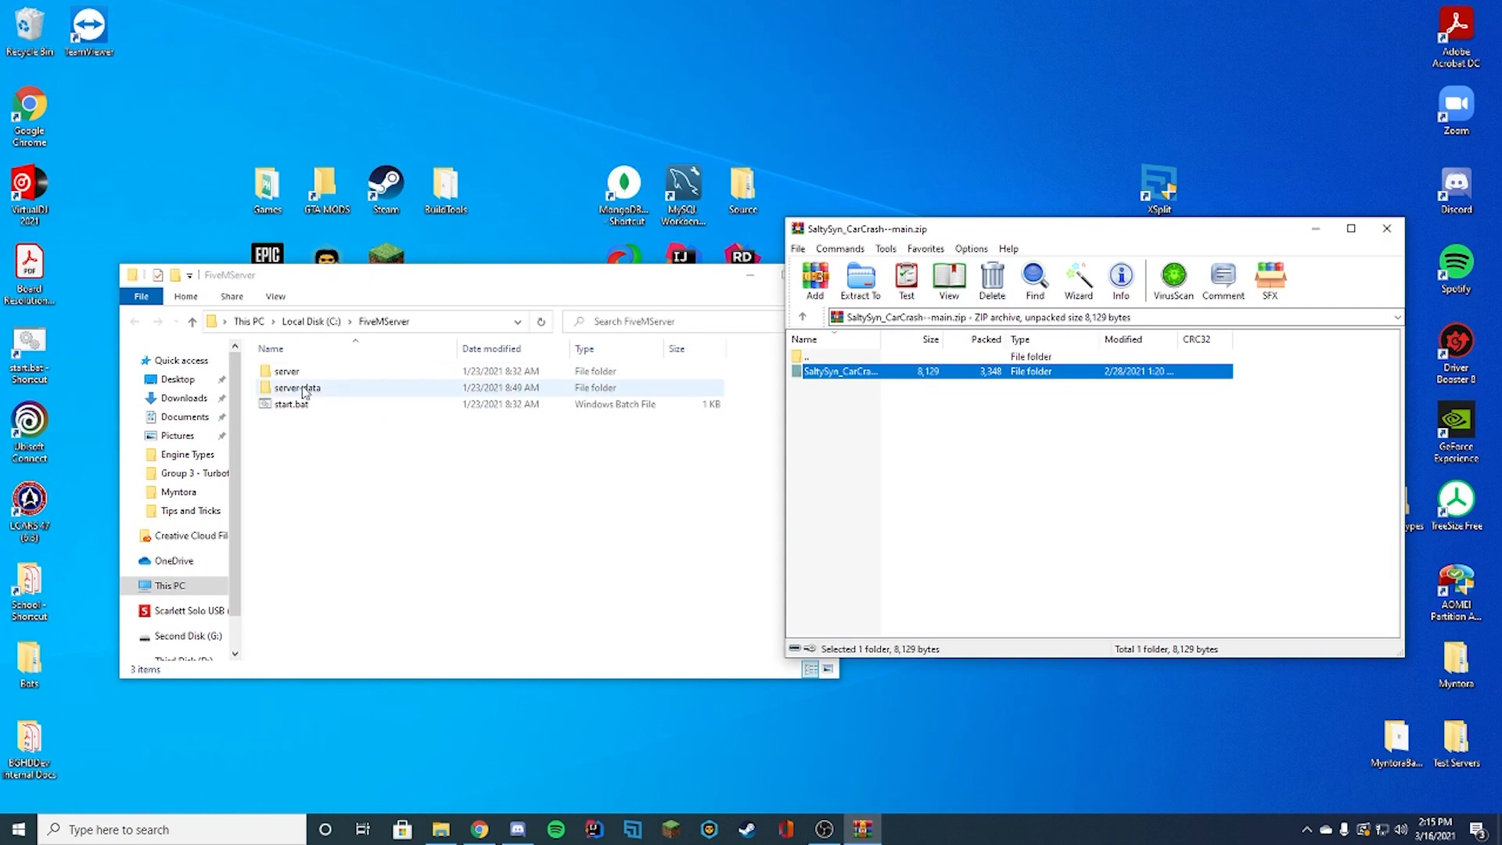
double_click(297, 386)
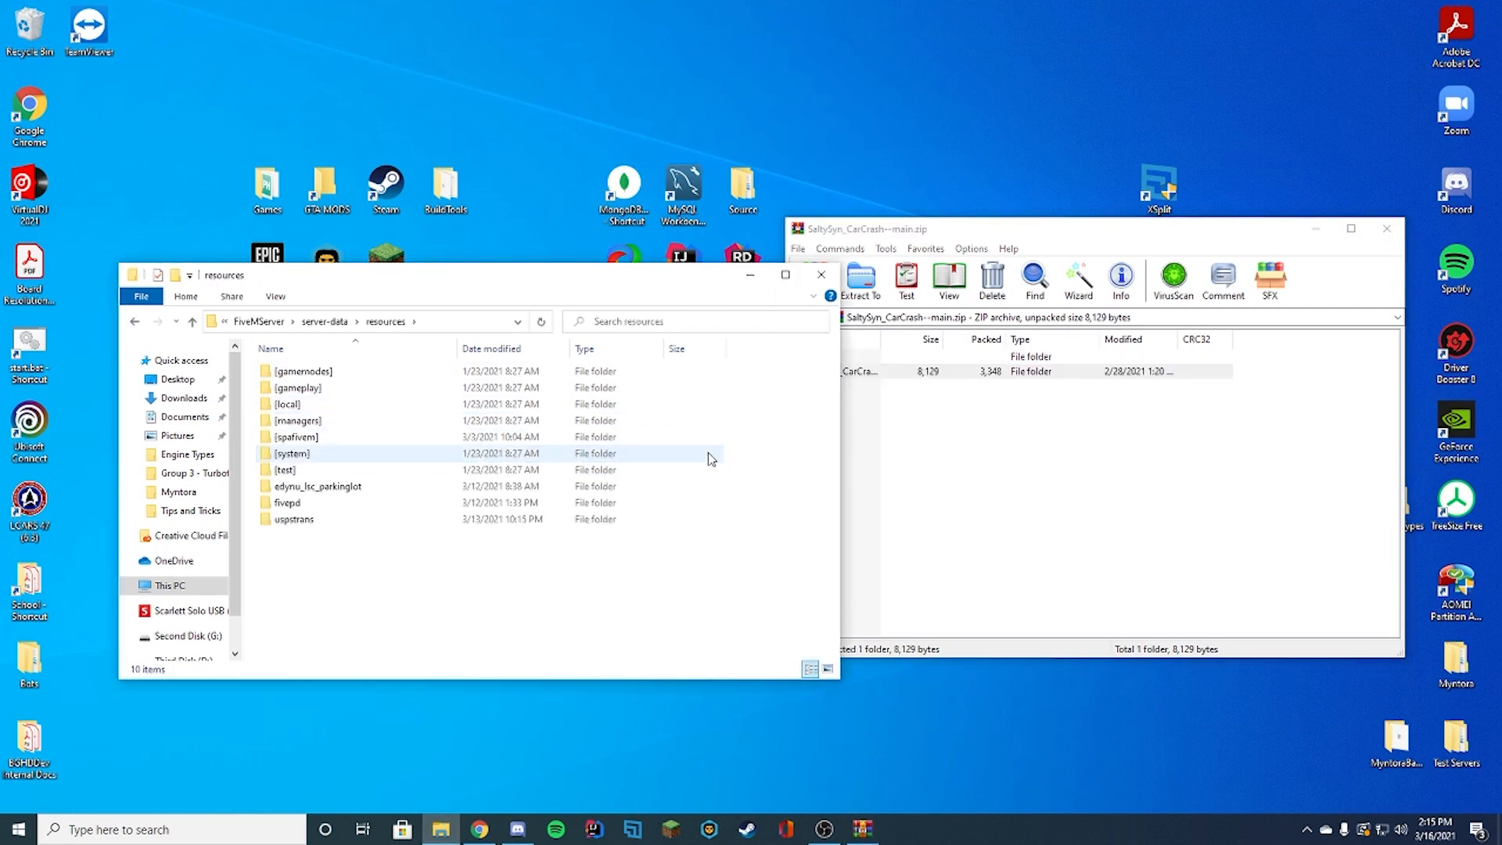
left_click(585, 617)
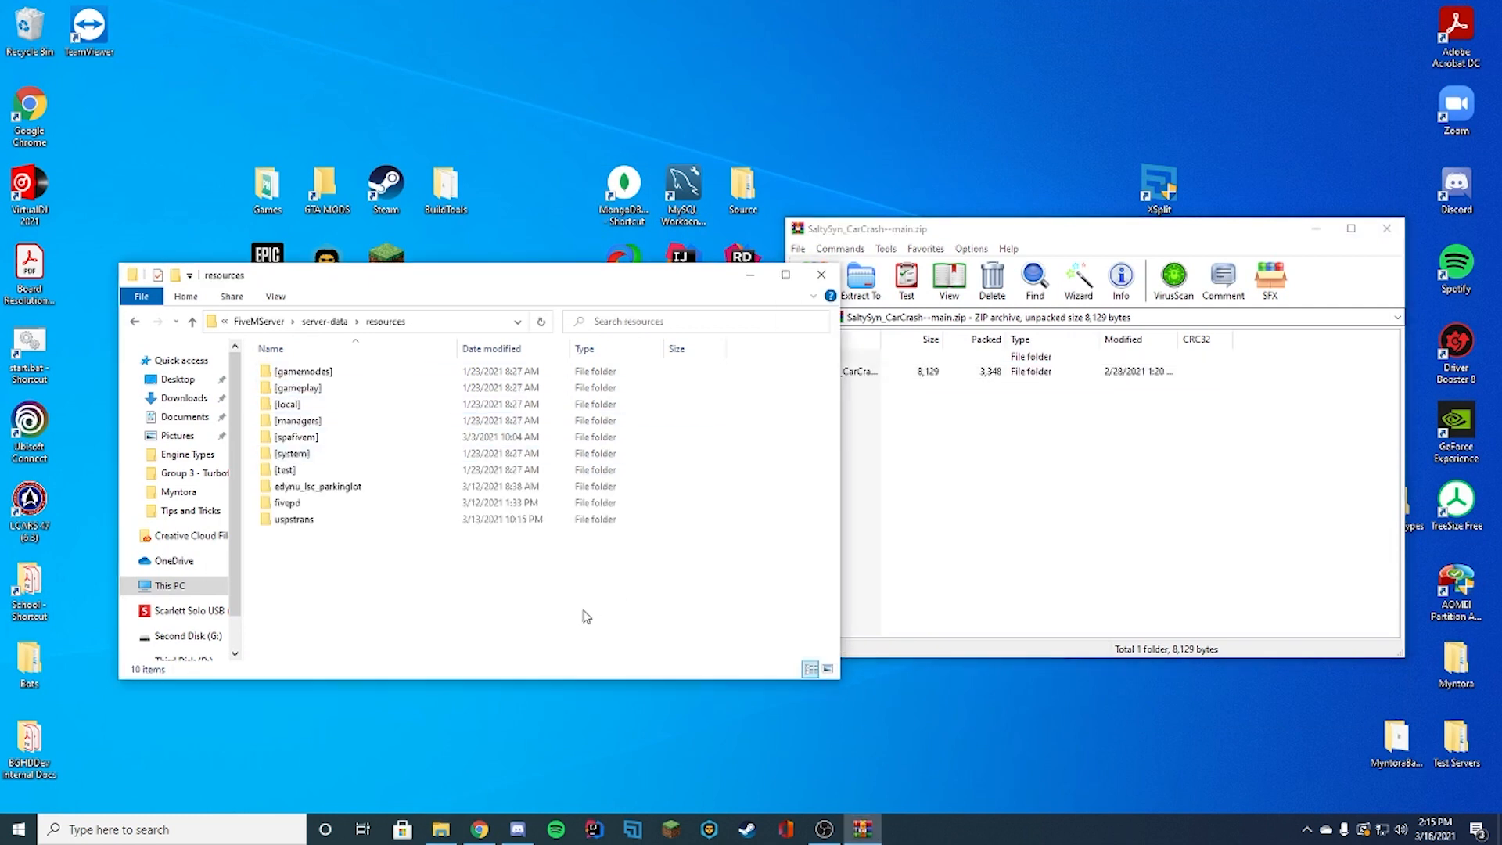
left_click(862, 371)
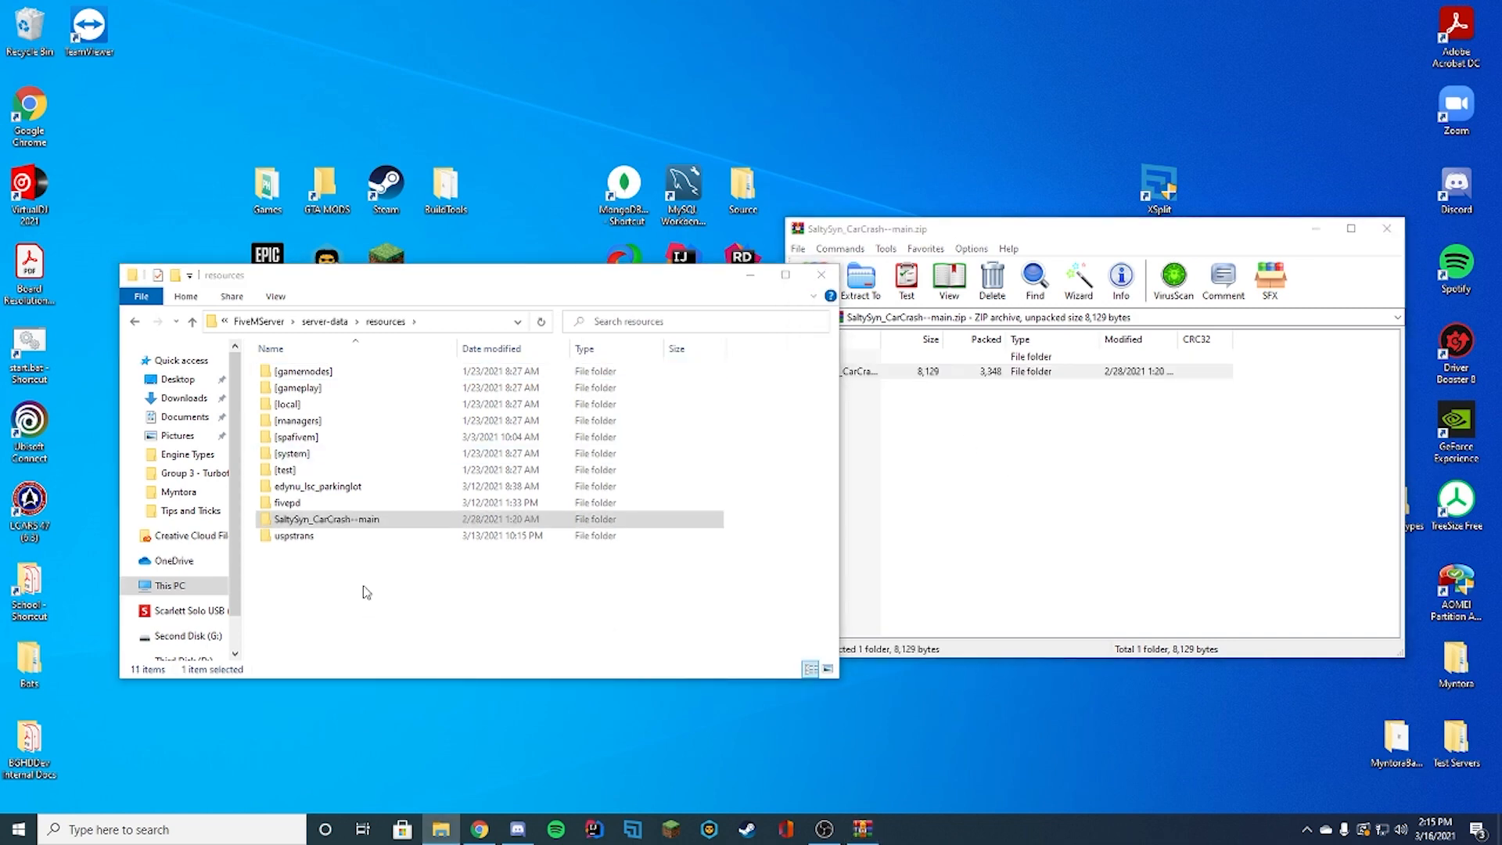
Rename the extracted resource folder to CarCrash and go inside it
right_click(325, 518)
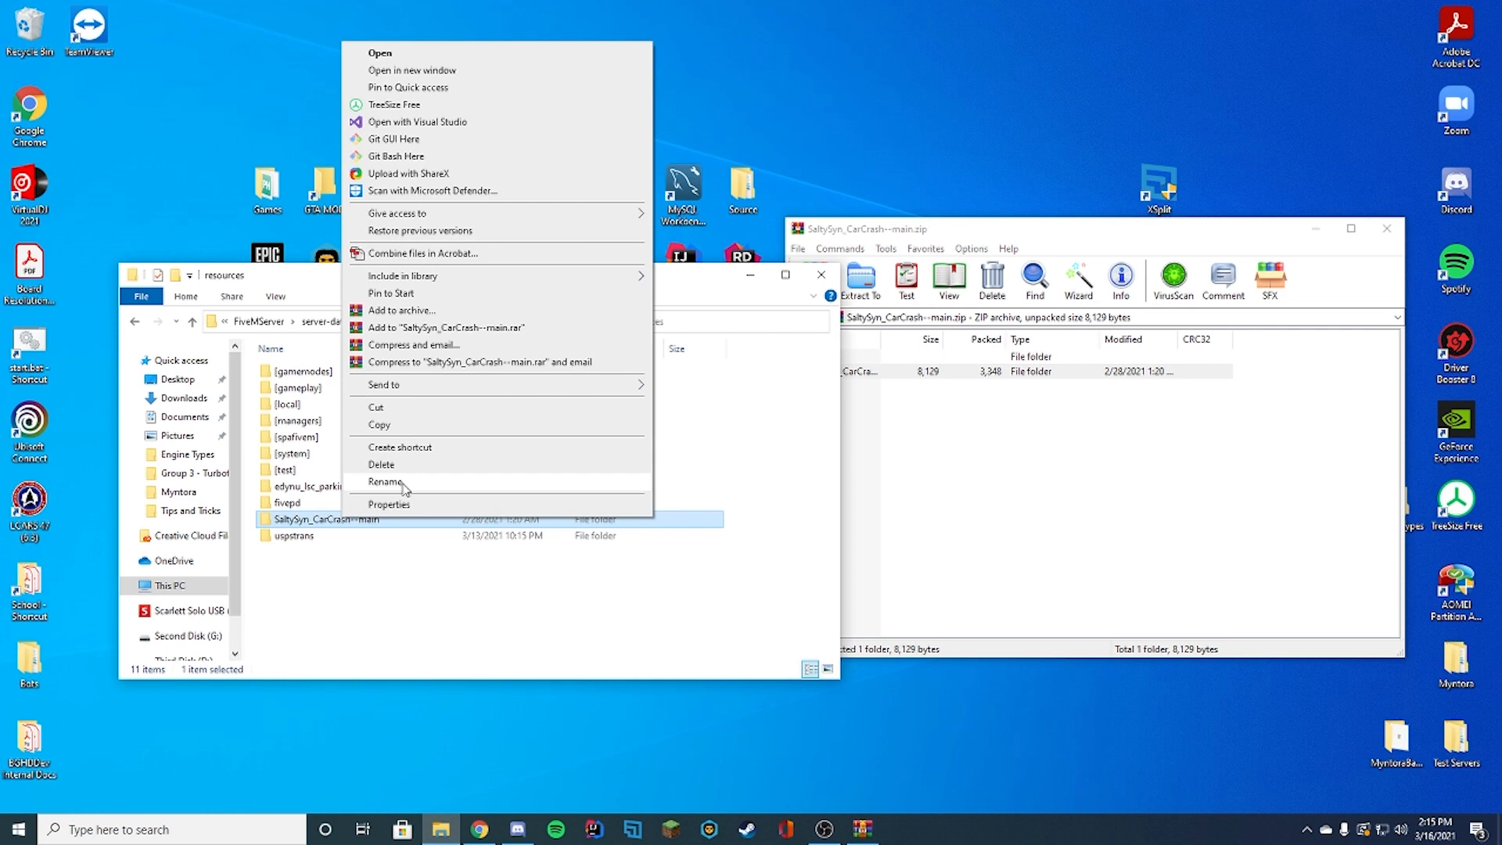
left_click(386, 480)
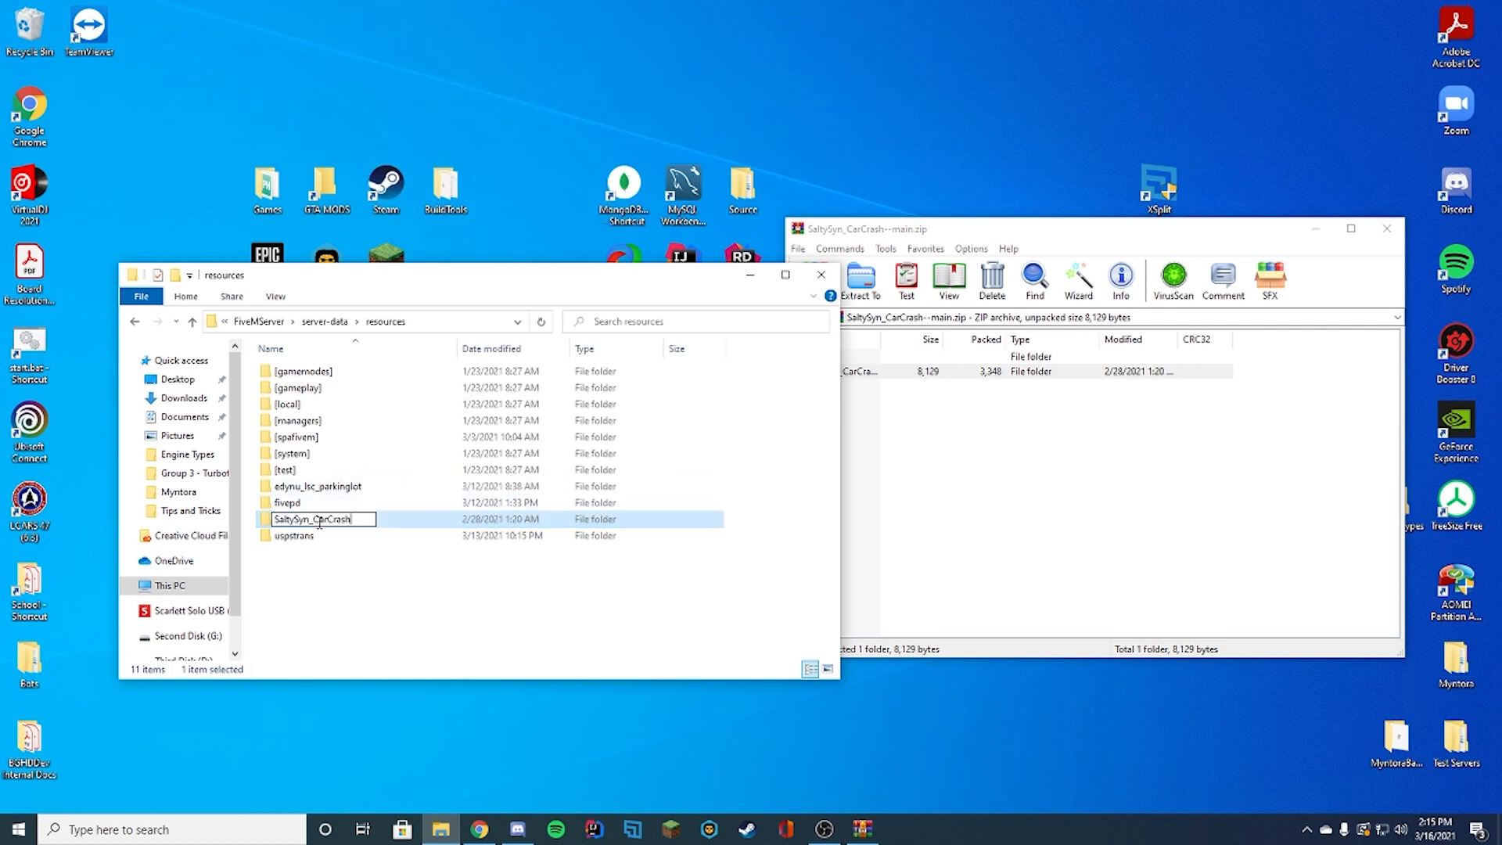
right_click(316, 518)
type("CarCrash")
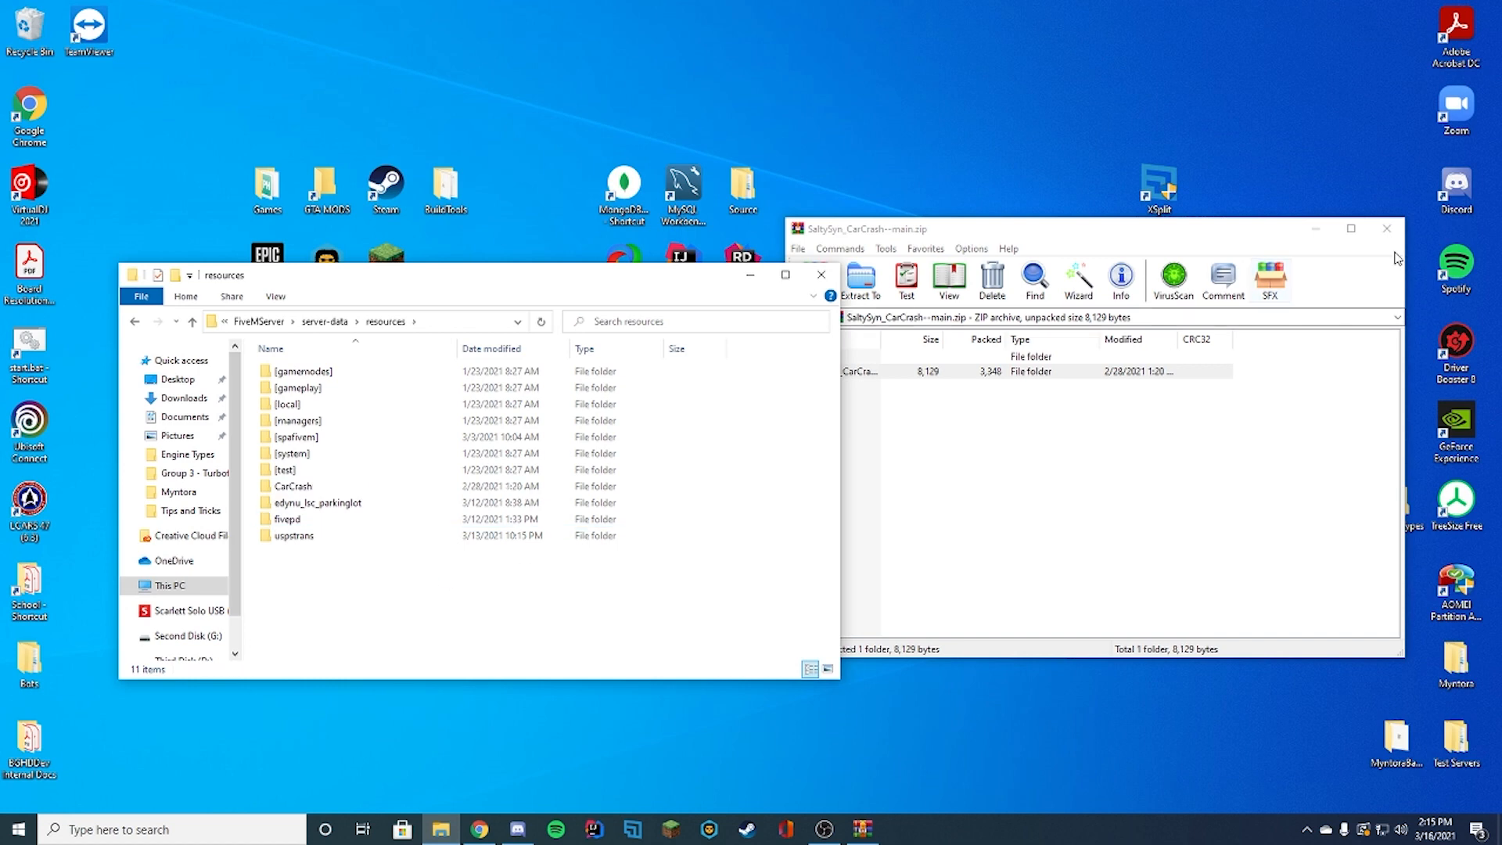
double_click(291, 485)
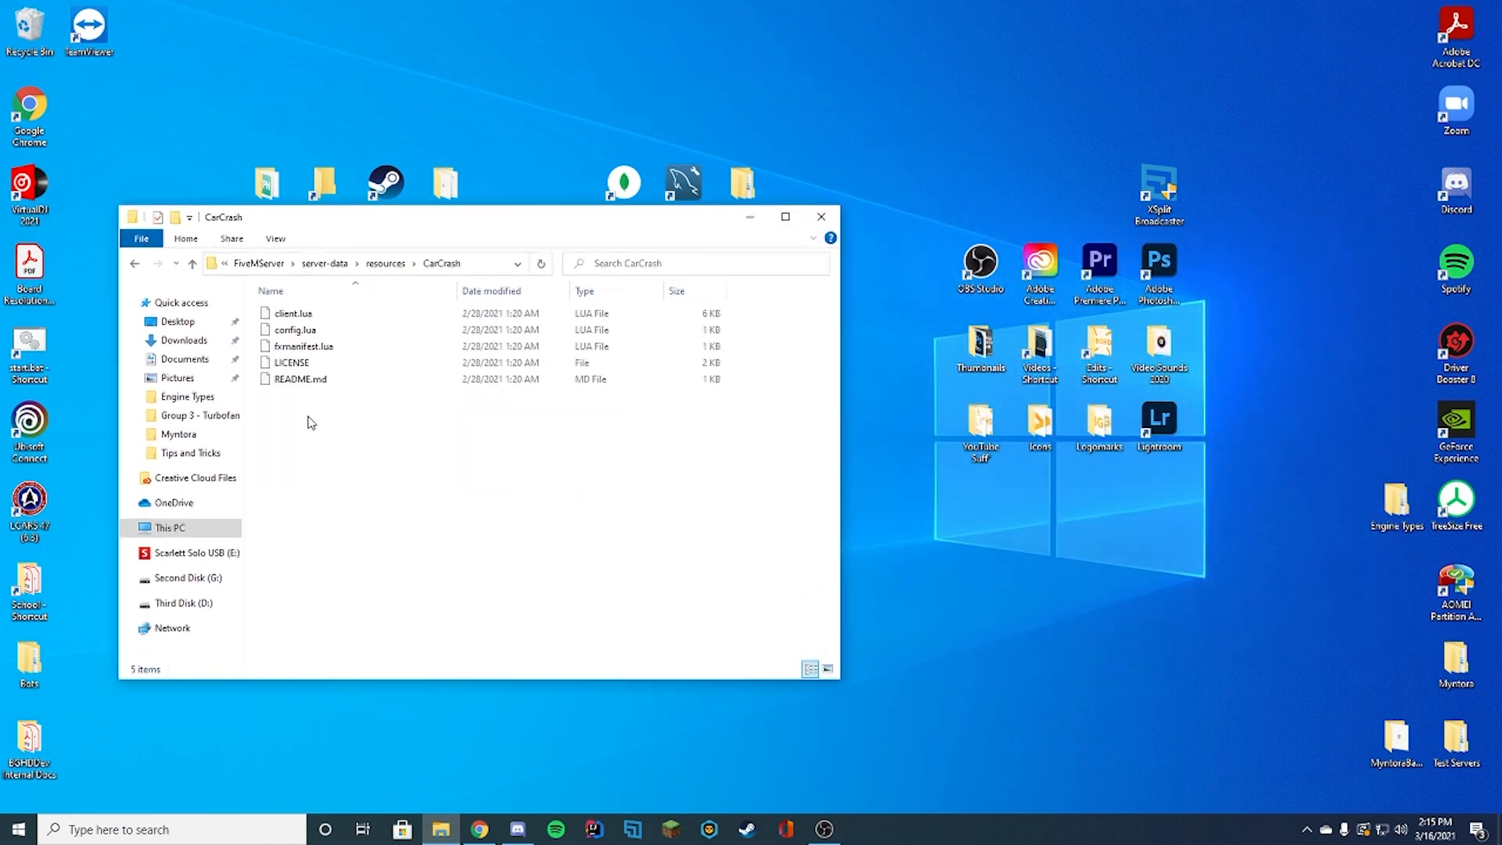
Edit config.lua in Notepad++ so Config.BlackoutFromSpeed is false, save and close it
right_click(295, 331)
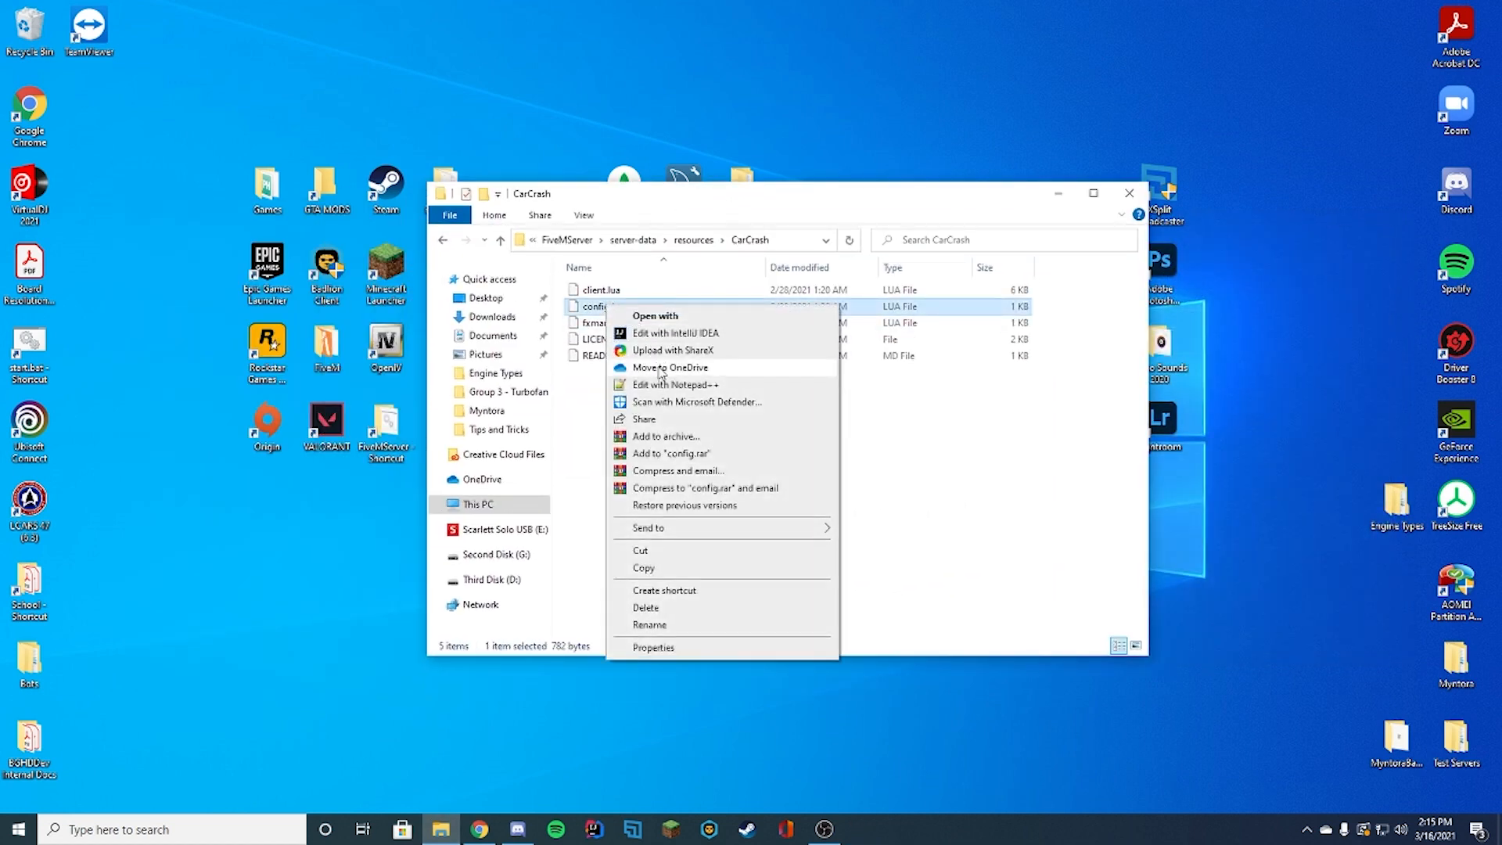
left_click(676, 385)
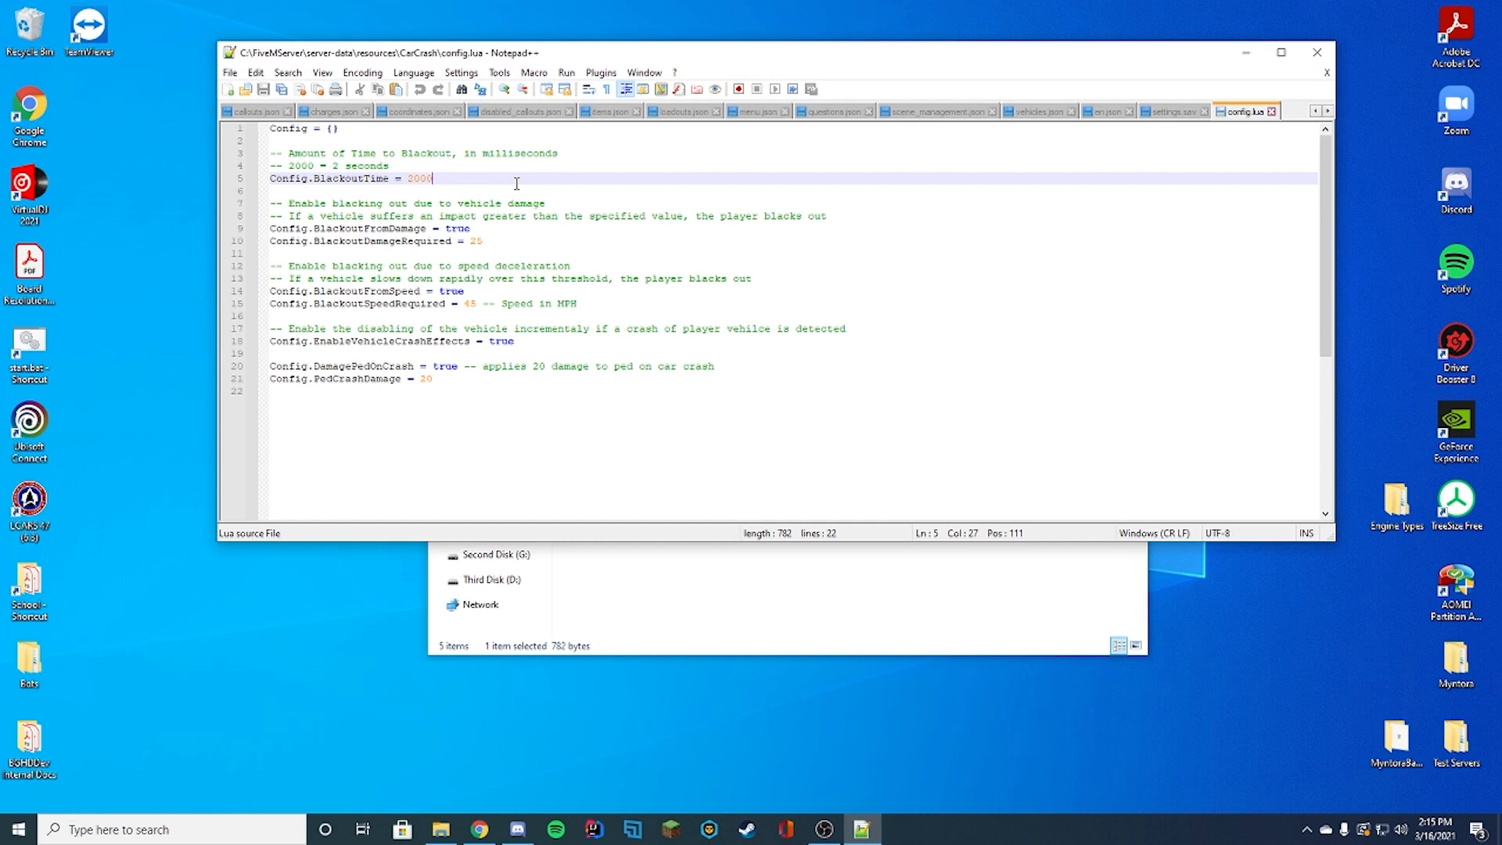
left_click(476, 228)
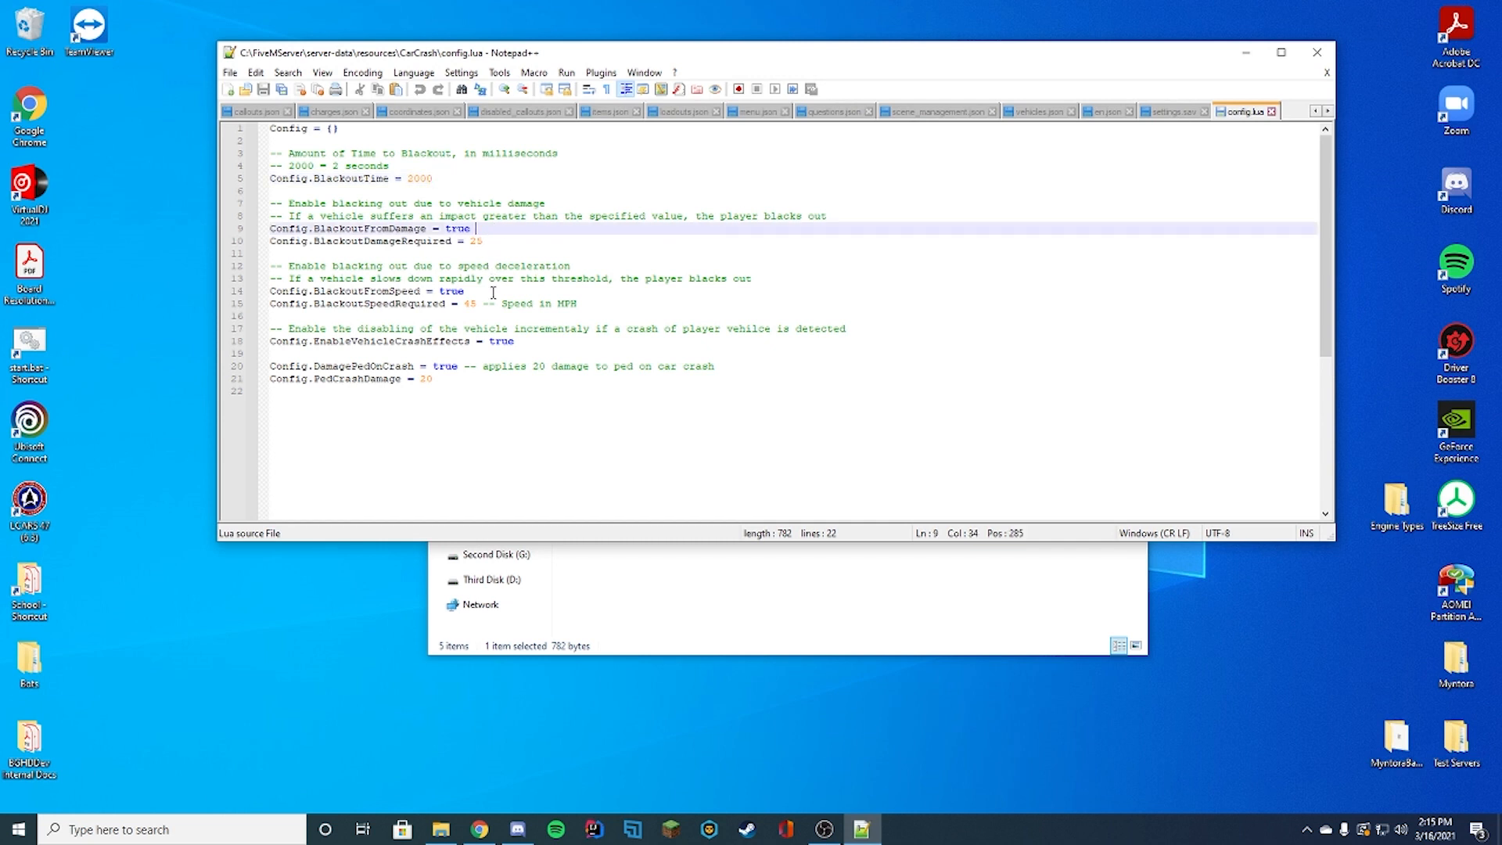
left_click(473, 302)
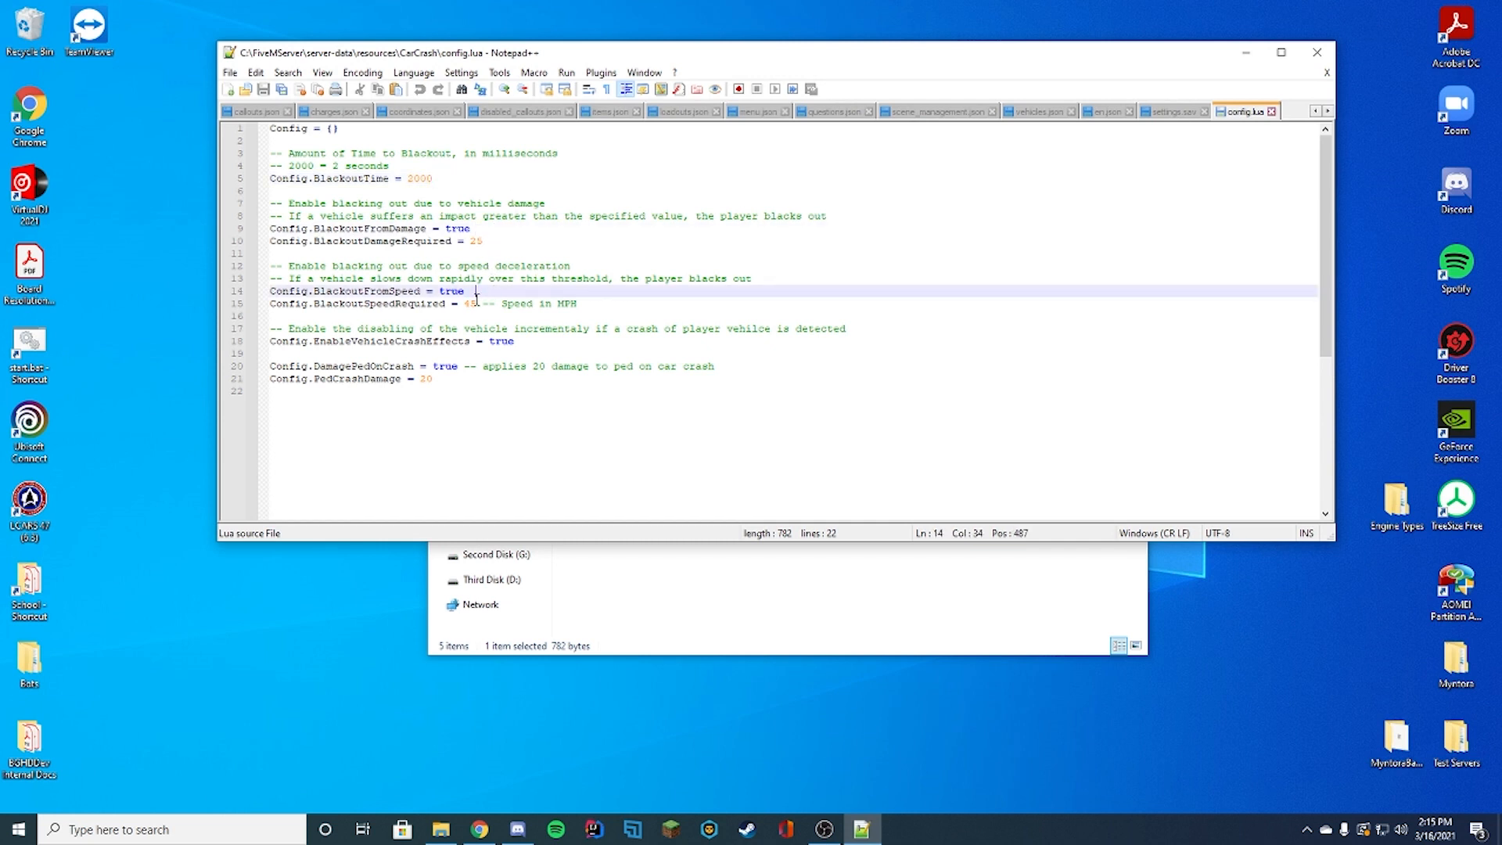
left_click(601, 304)
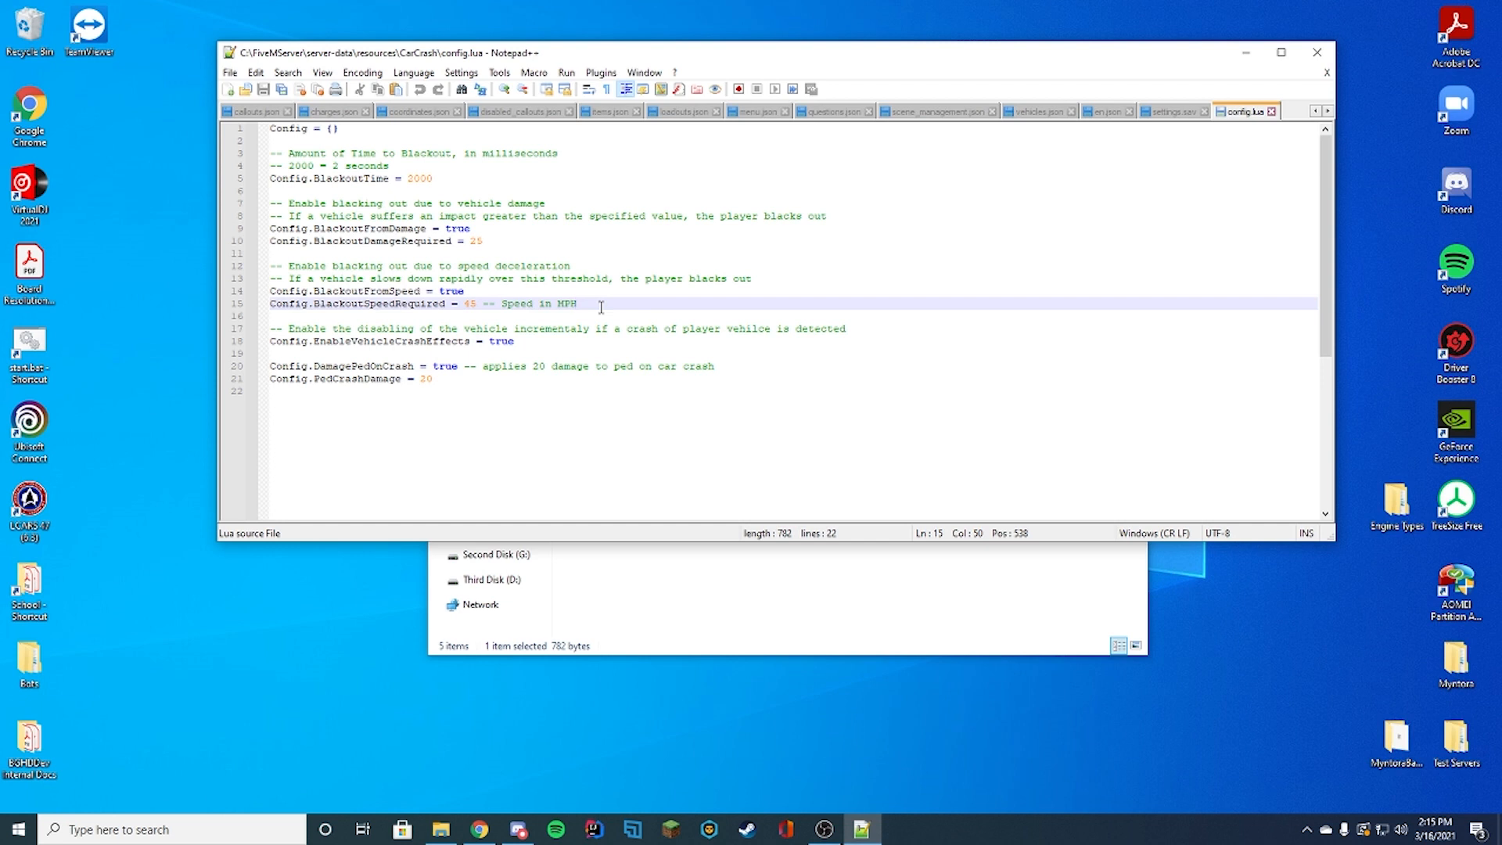
right_click(599, 303)
type("fals")
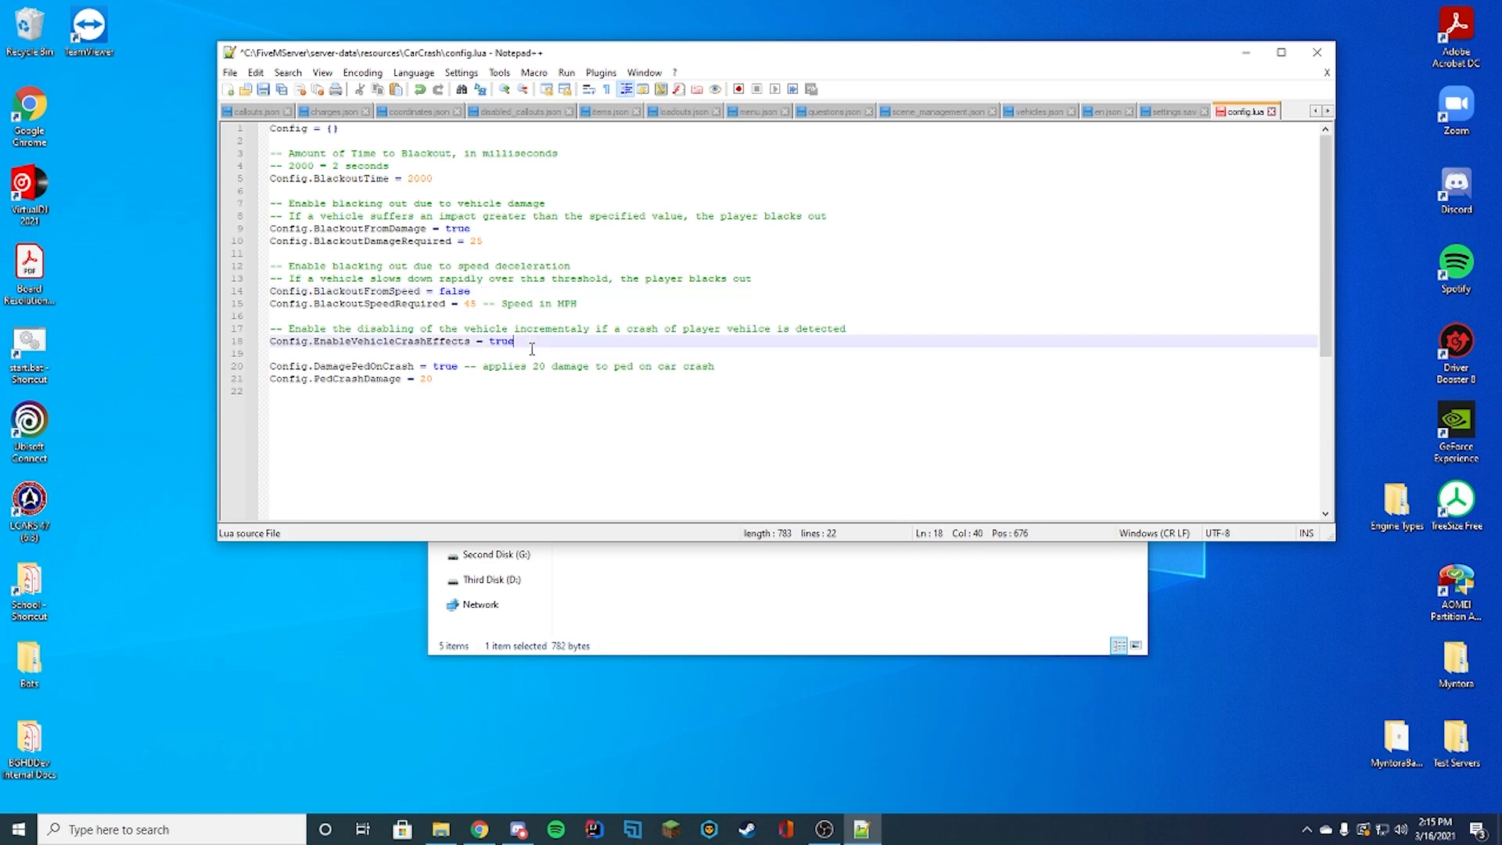
left_click(668, 366)
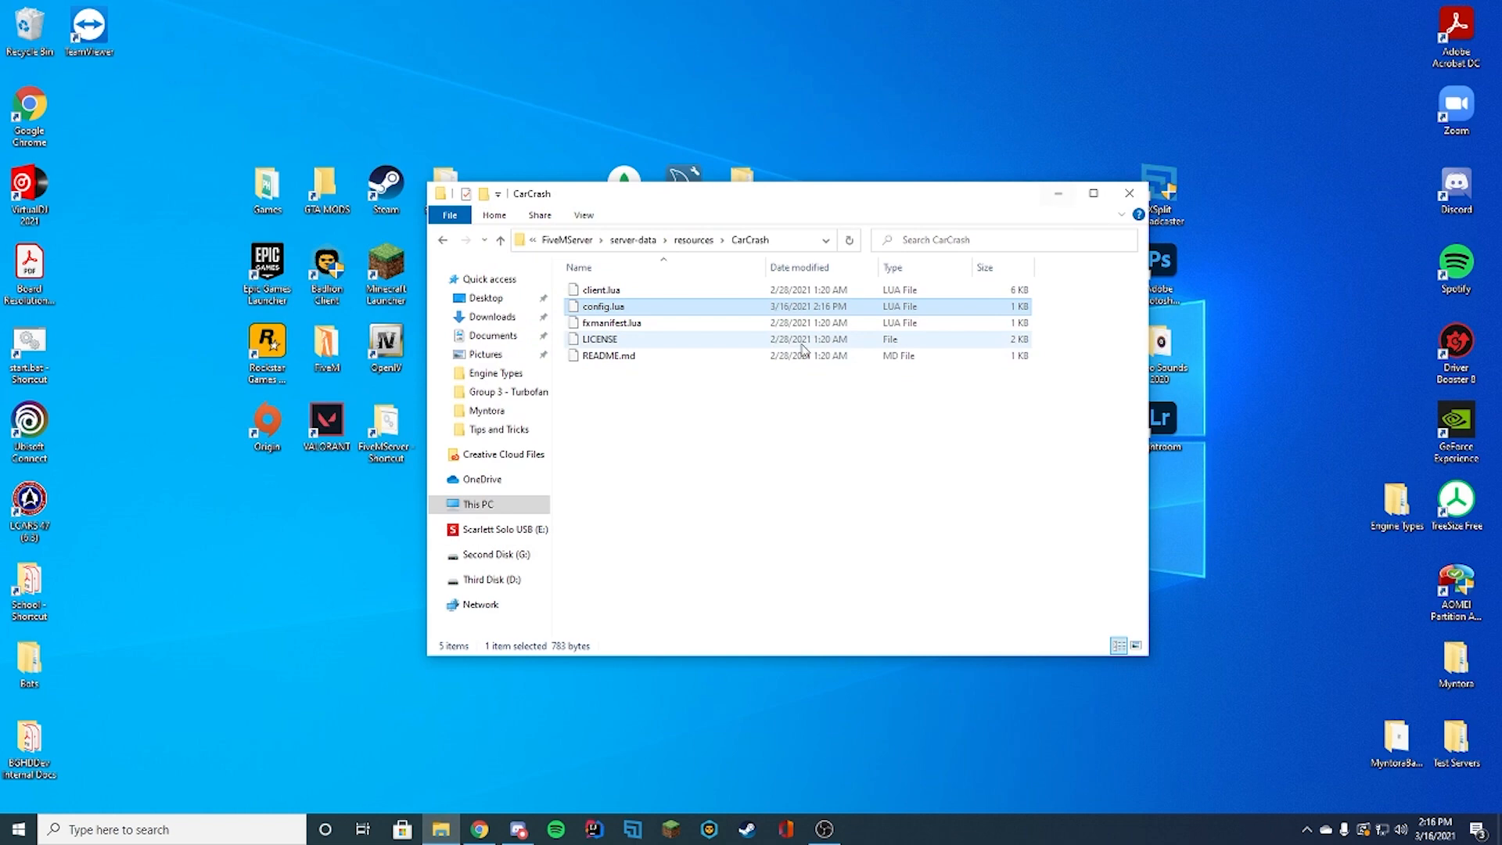
Edit server.cfg in Notepad++ and add 'ensure CarCrash' after 'ensure uspstrans'
right_click(601, 388)
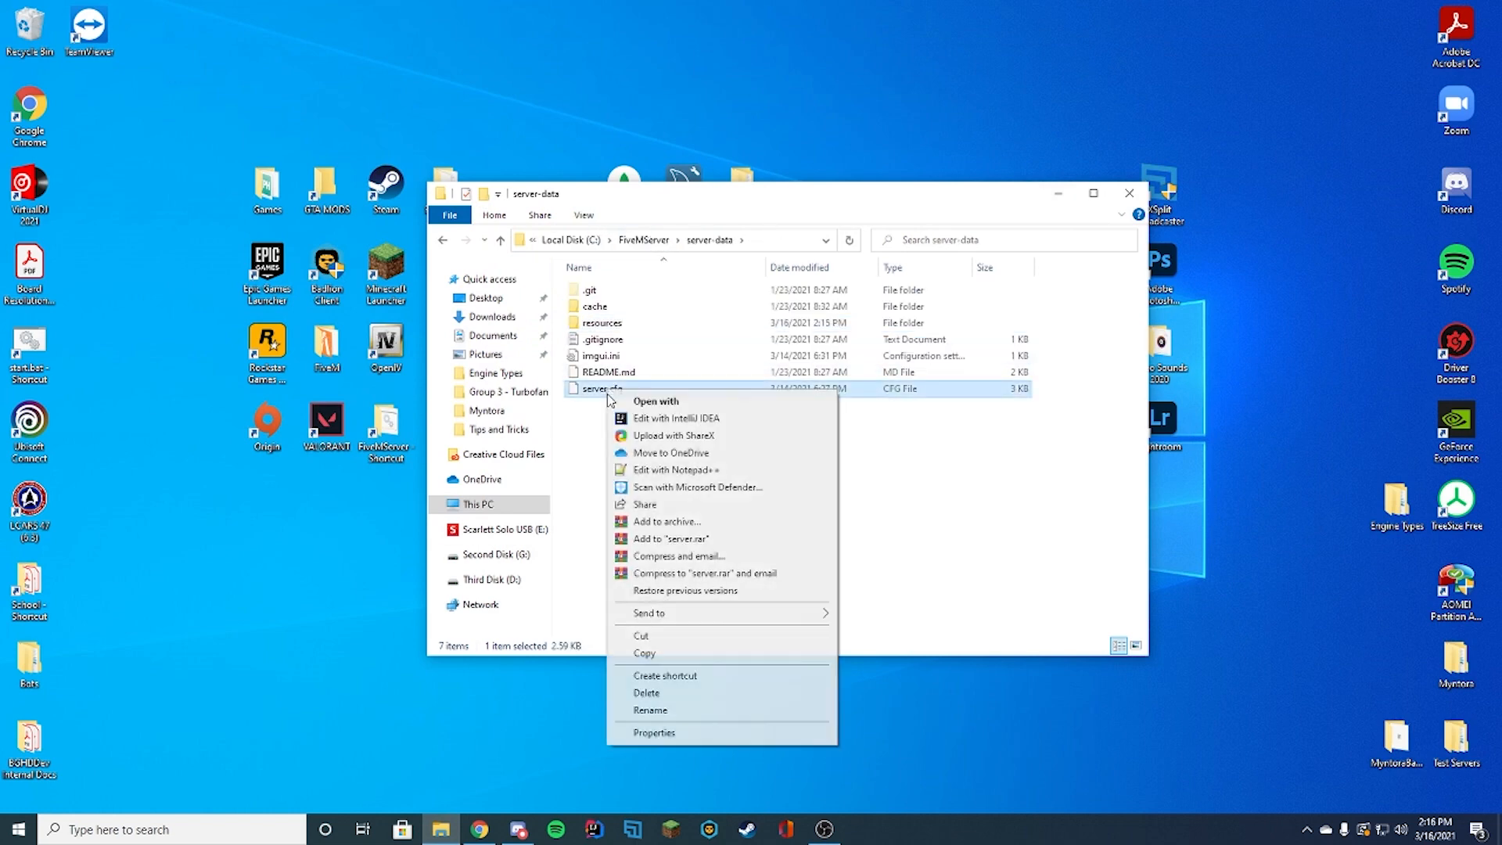
left_click(673, 469)
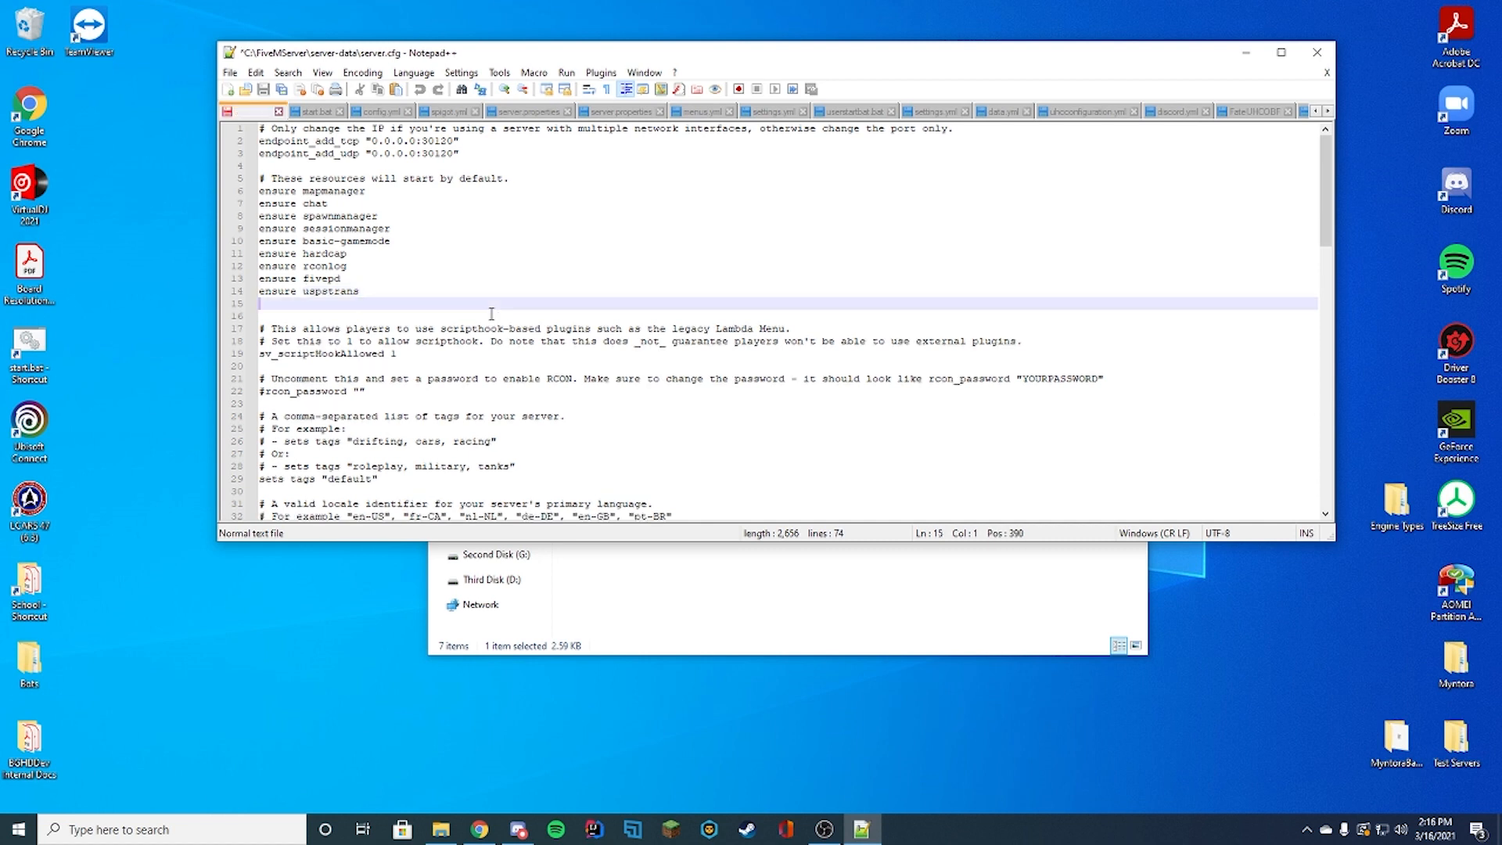
type("ensure")
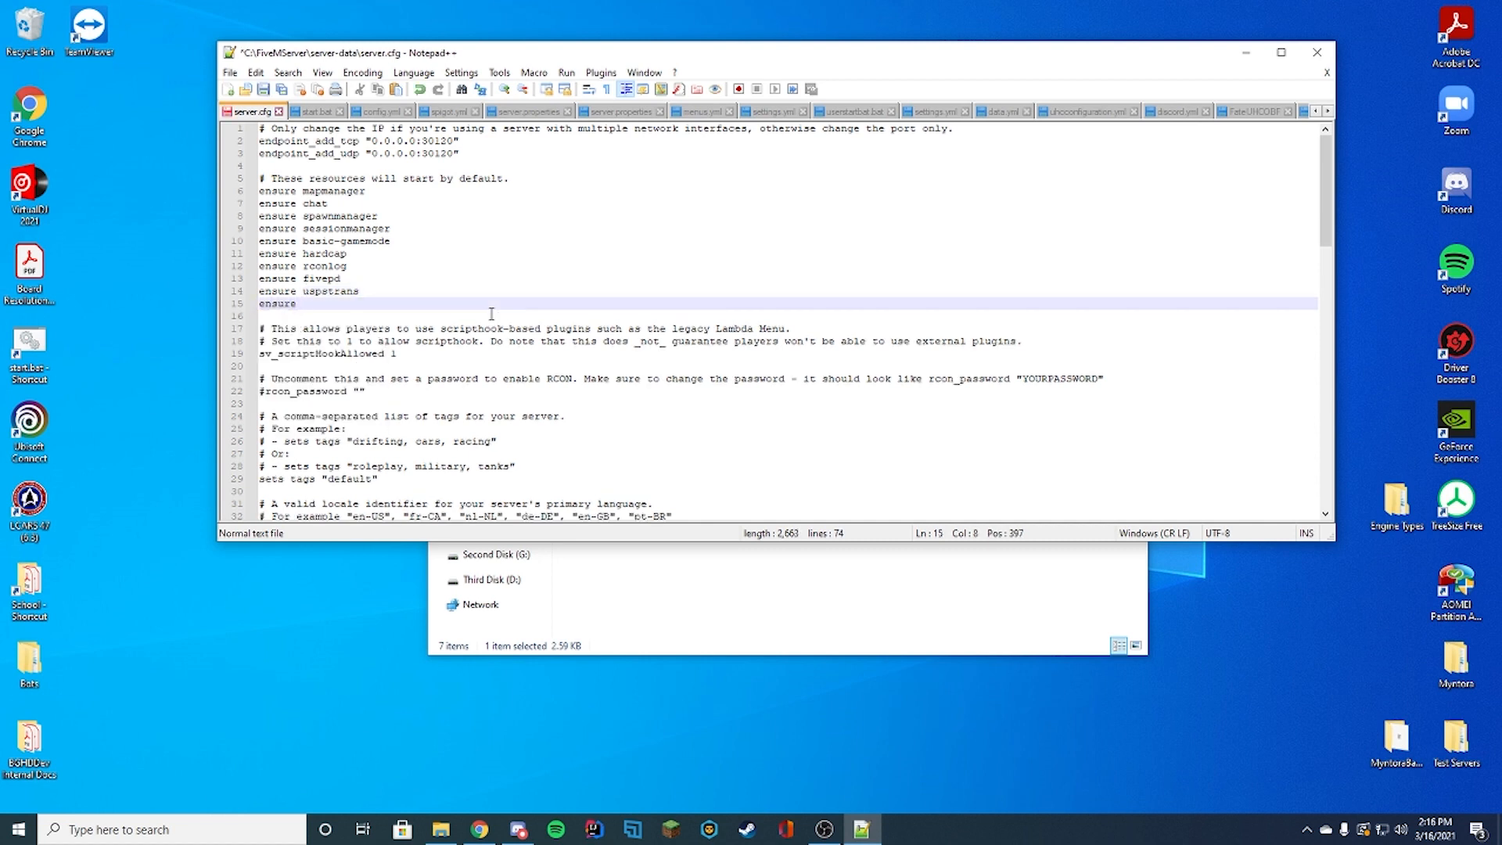
type("CarCrash")
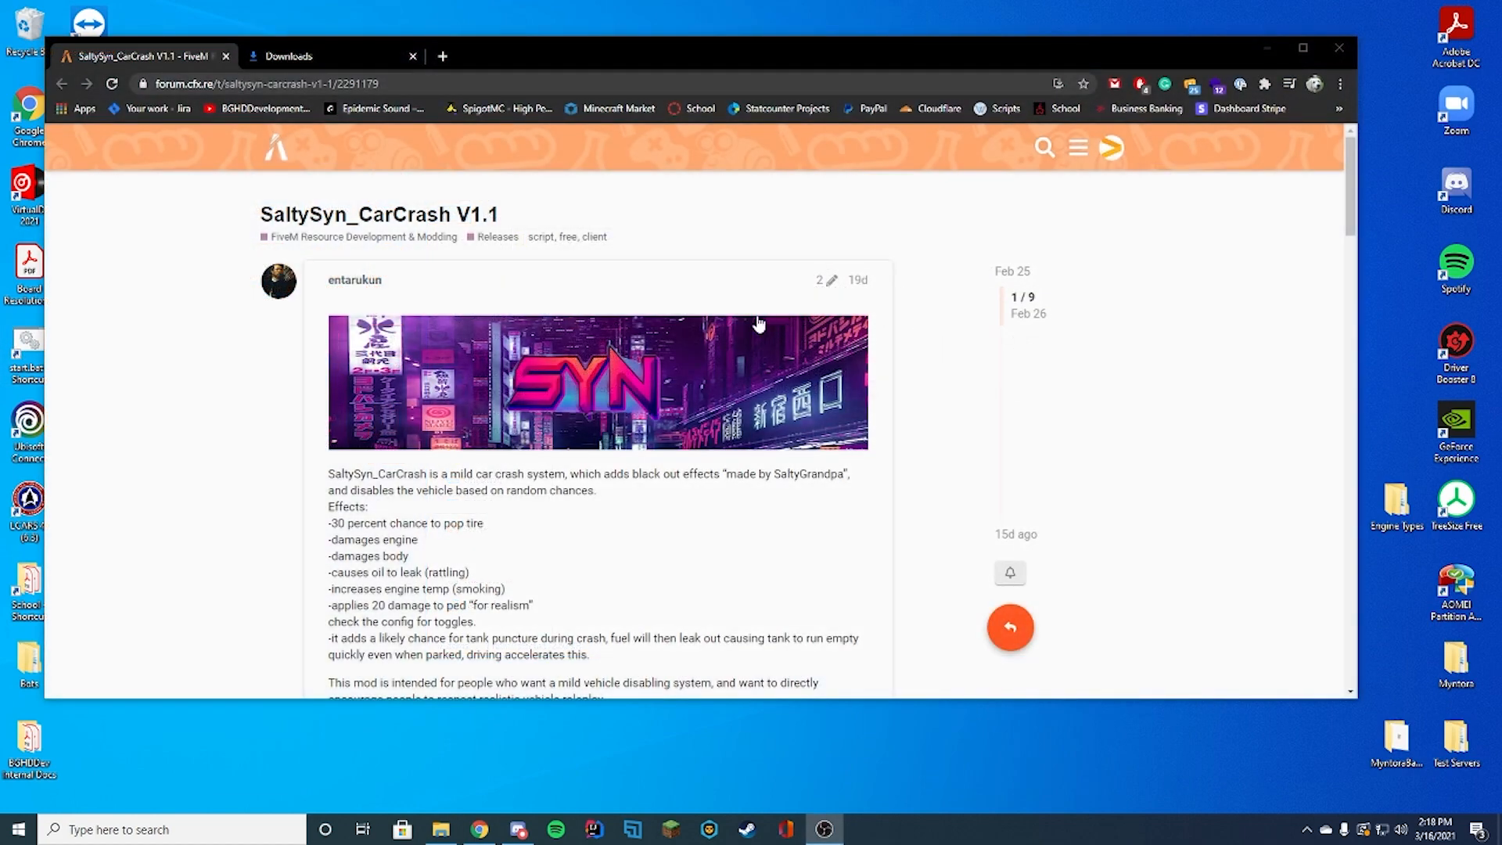
mouse_move(984, 352)
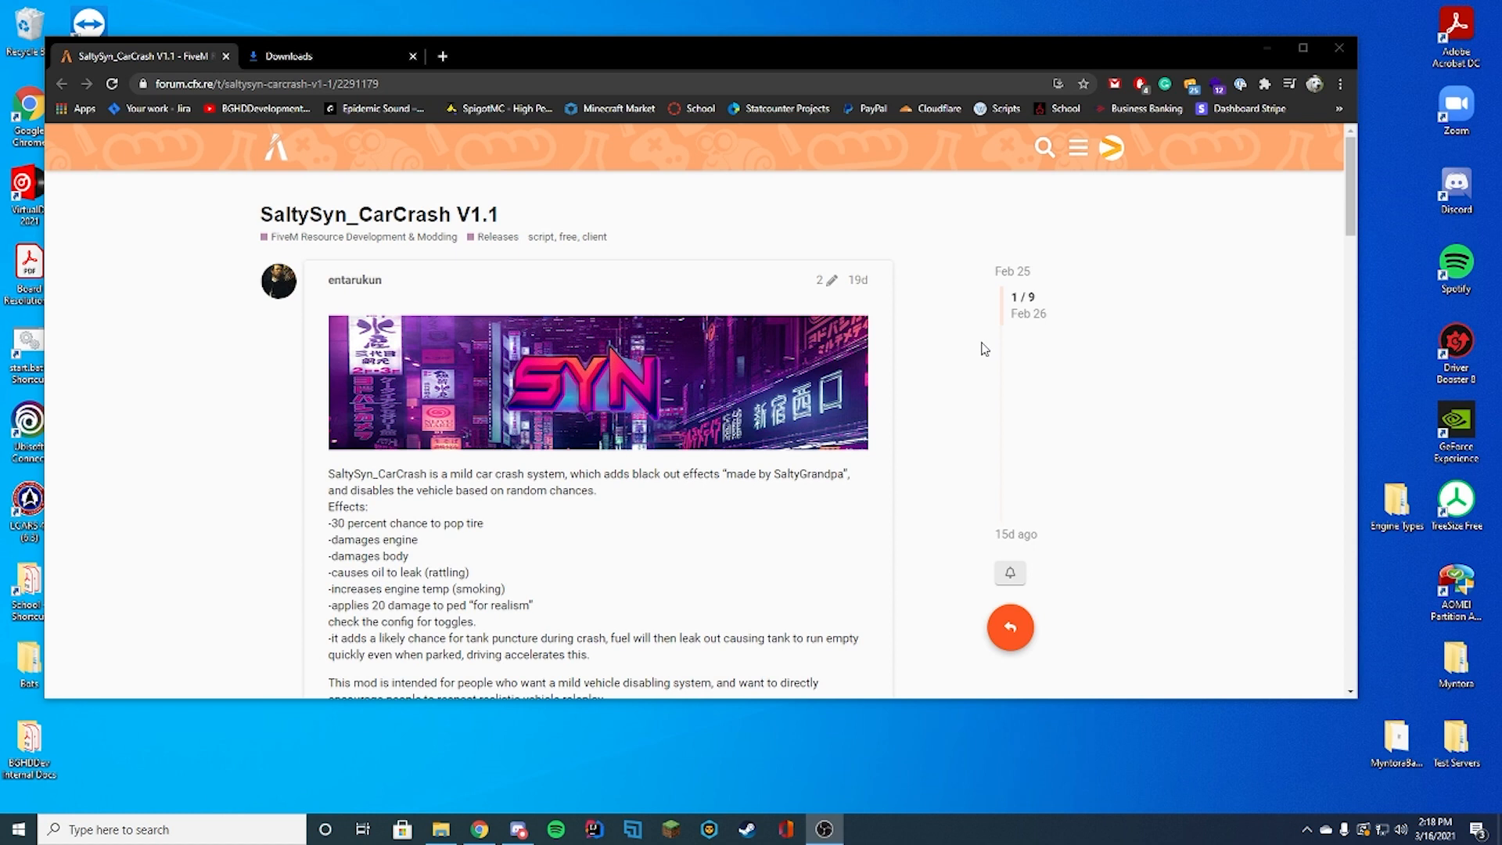
mouse_move(984, 339)
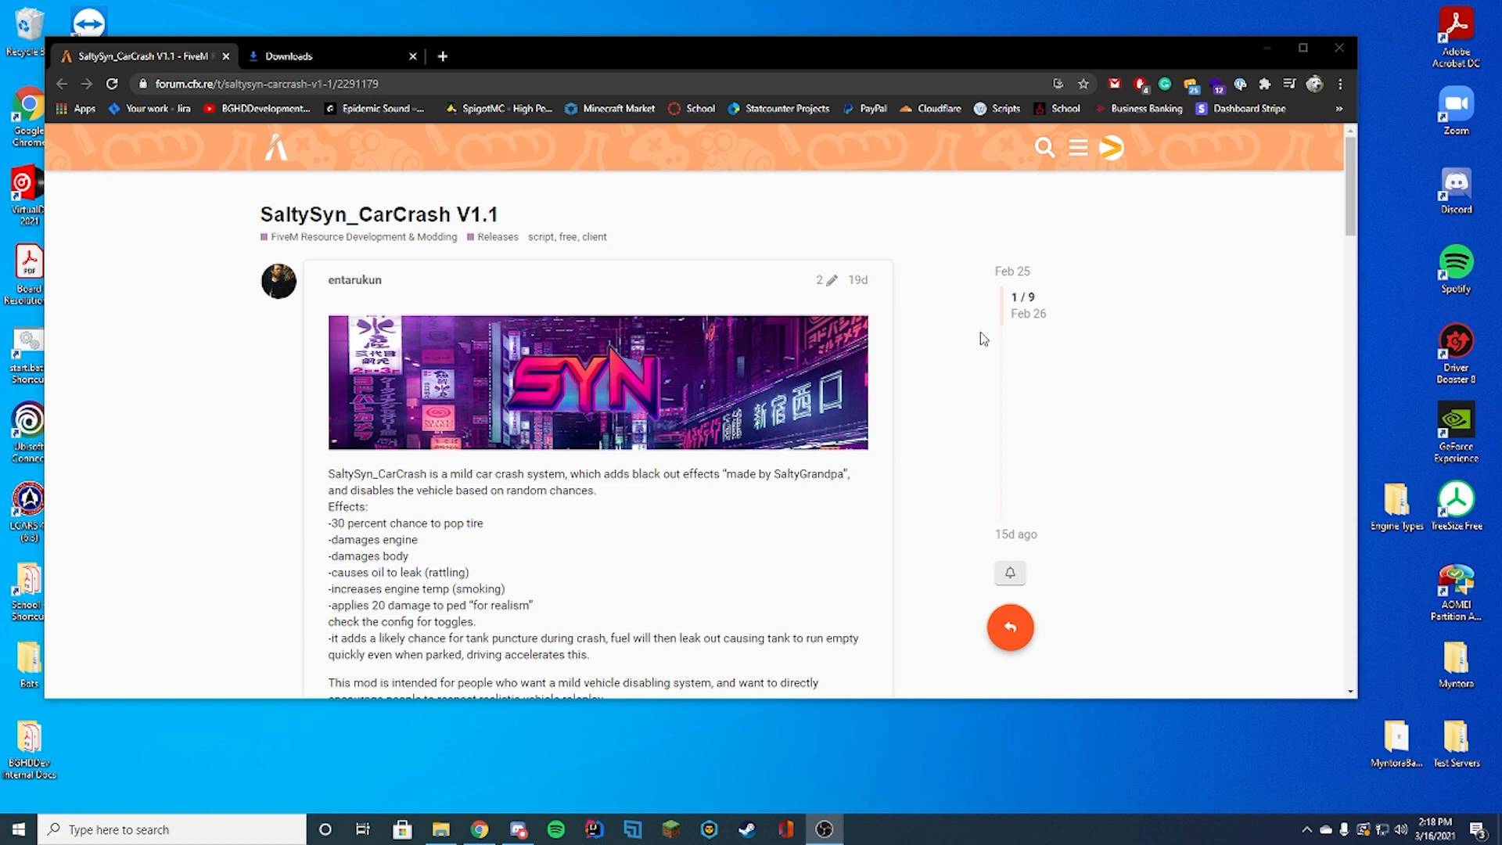
mouse_move(1089, 350)
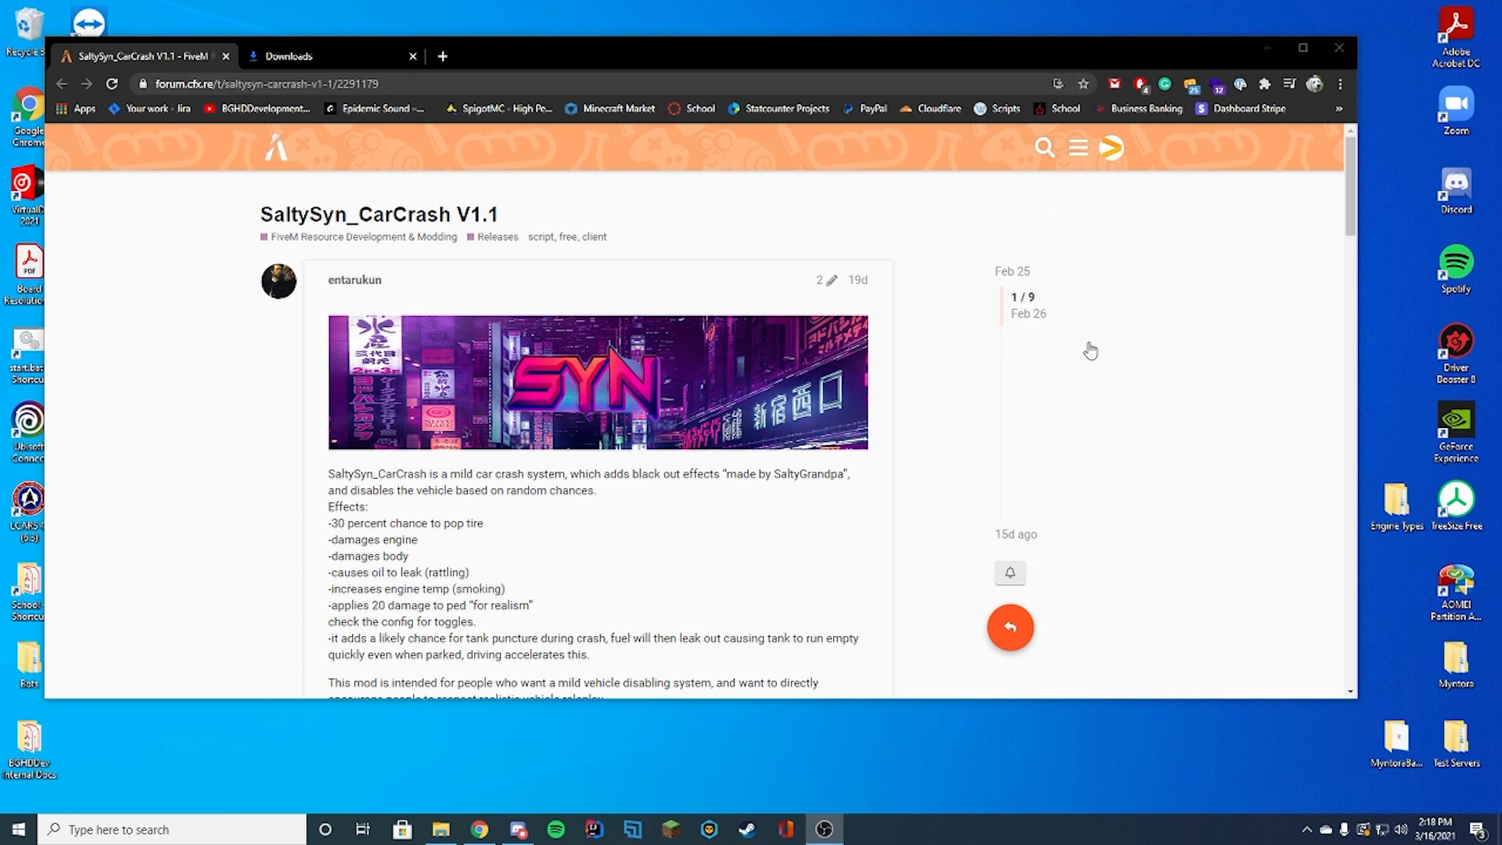
mouse_move(1066, 316)
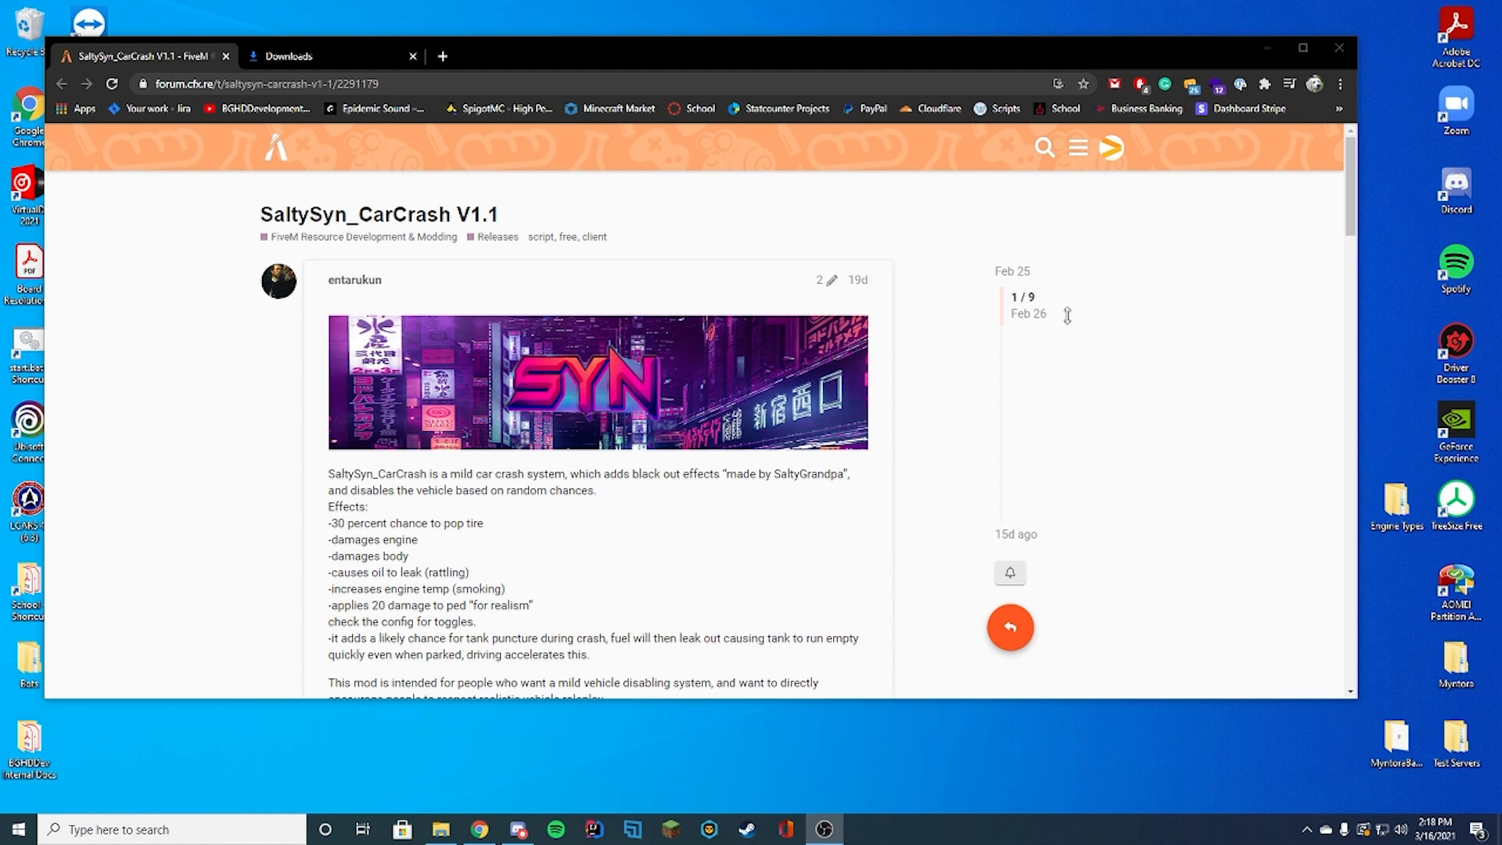